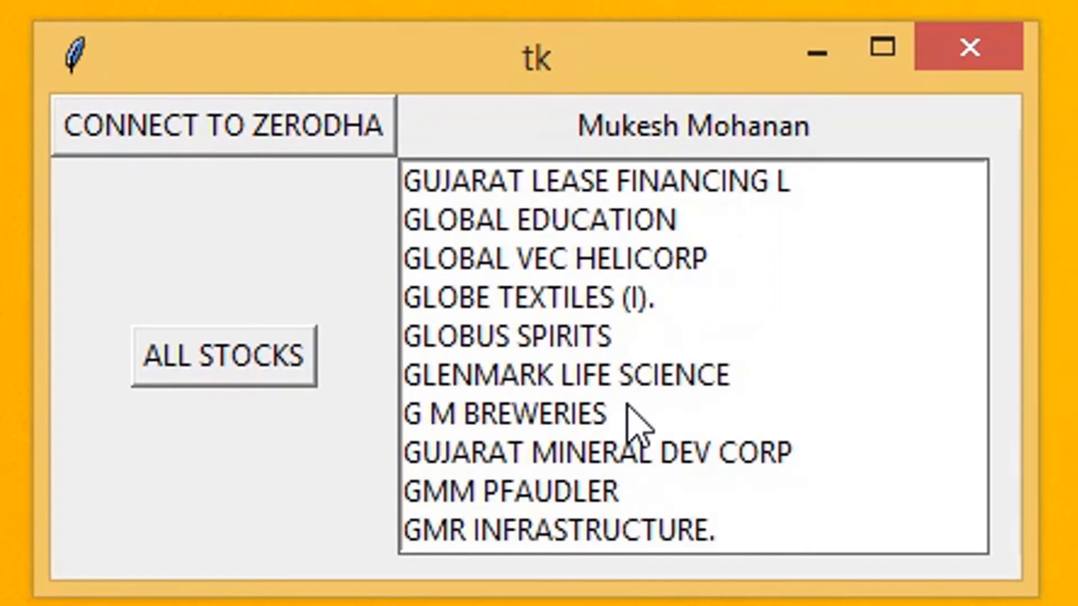
# Scroll through the filled stock-name listbox in the Tkinter app
pyautogui.scroll(-3)
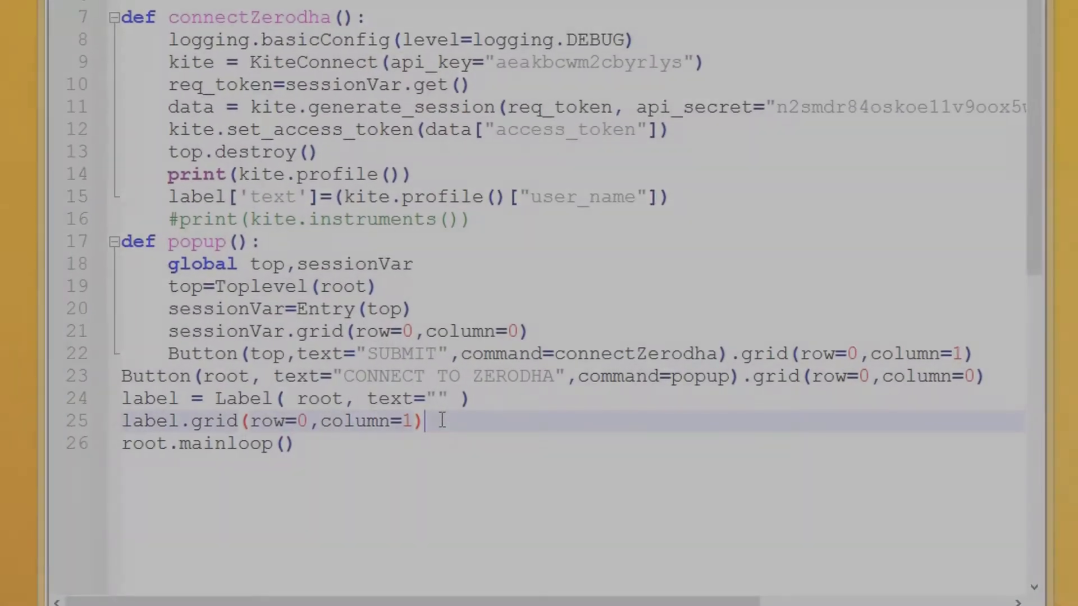
# Type Button(root,text="ALL STOCKS",command=addStocks).grid(row=1,column=0) before root.mainloop()
pyautogui.write('Button(root,text')
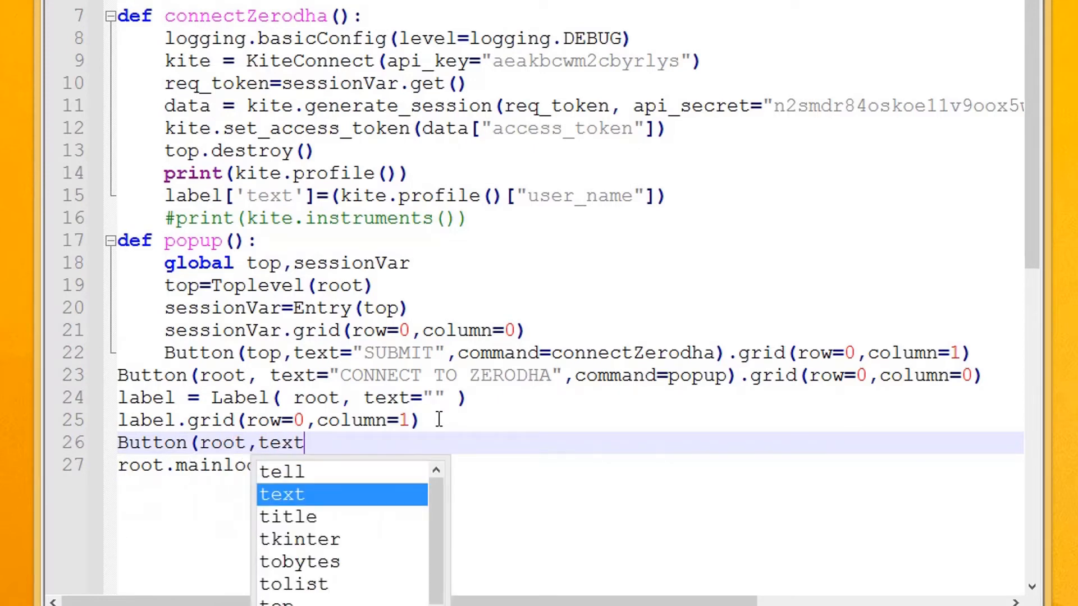
pyautogui.write('="AD')
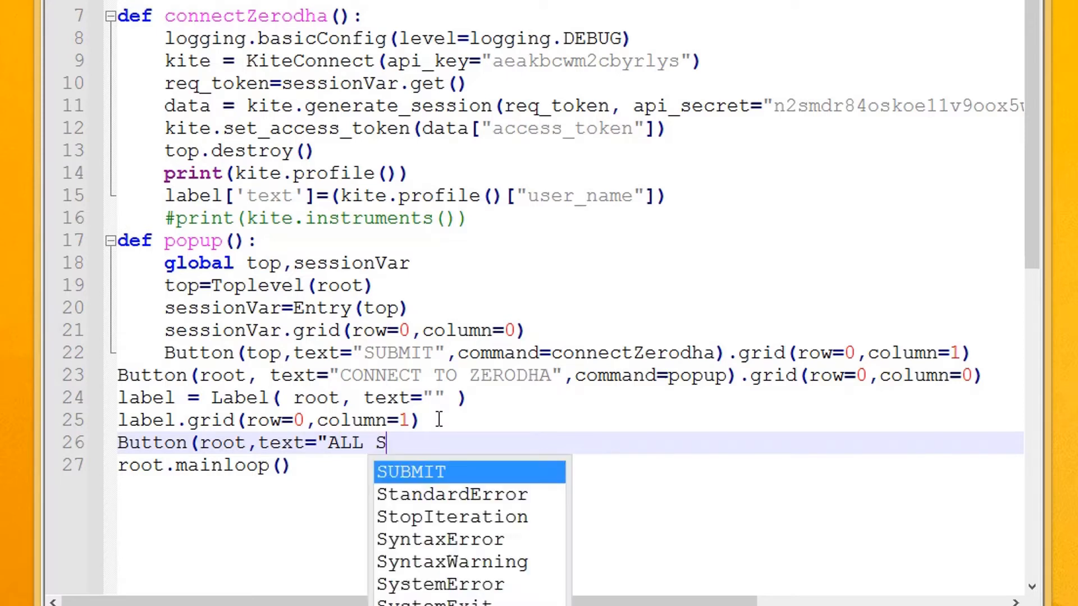
pyautogui.write('TOCKS"')
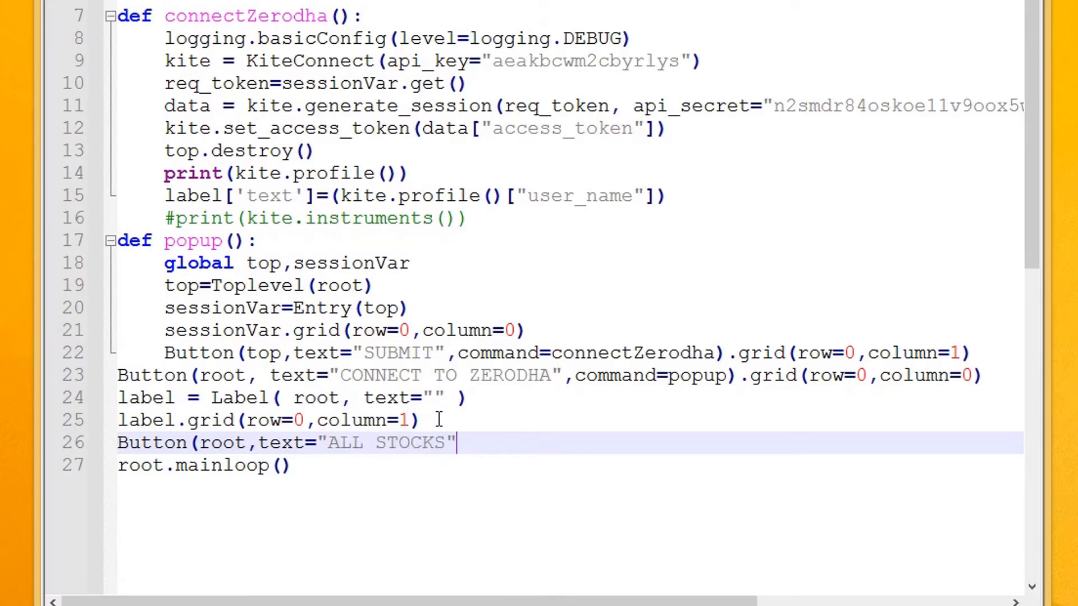
pyautogui.write(',command=')
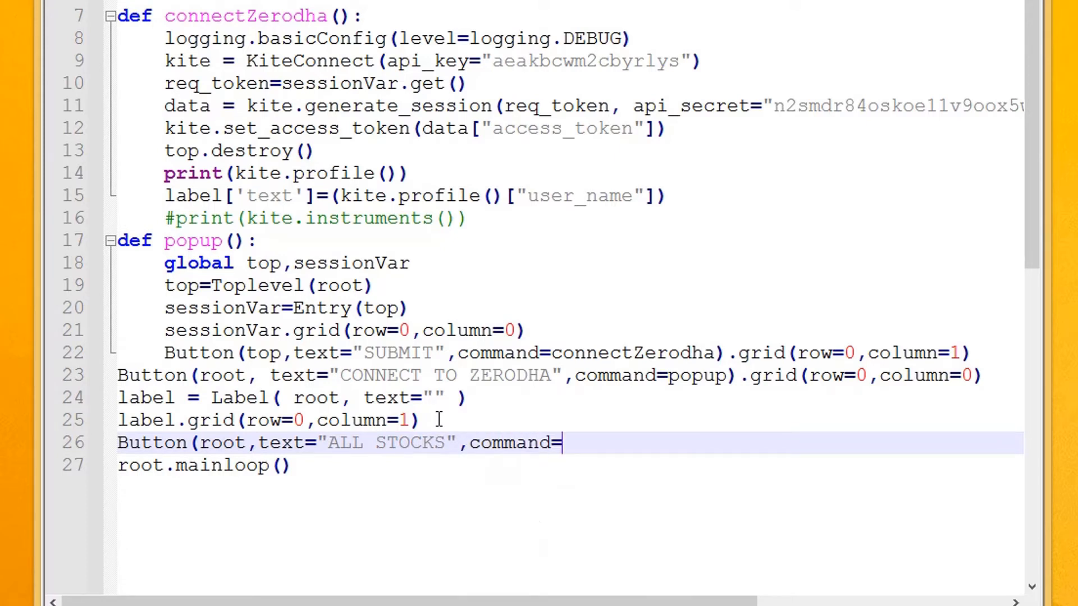
pyautogui.write('"')
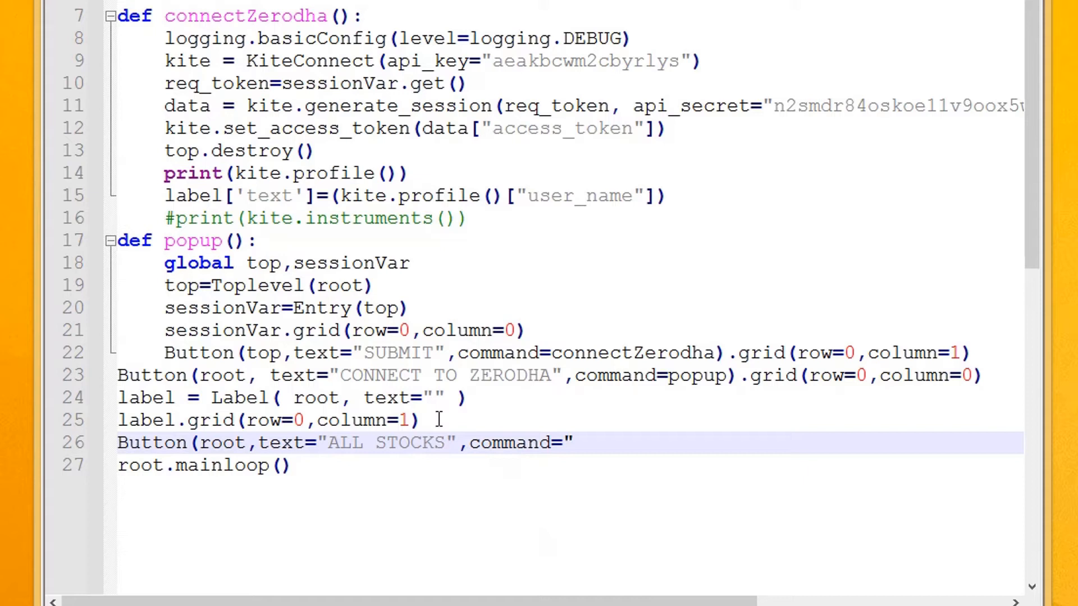
pyautogui.write('addS')
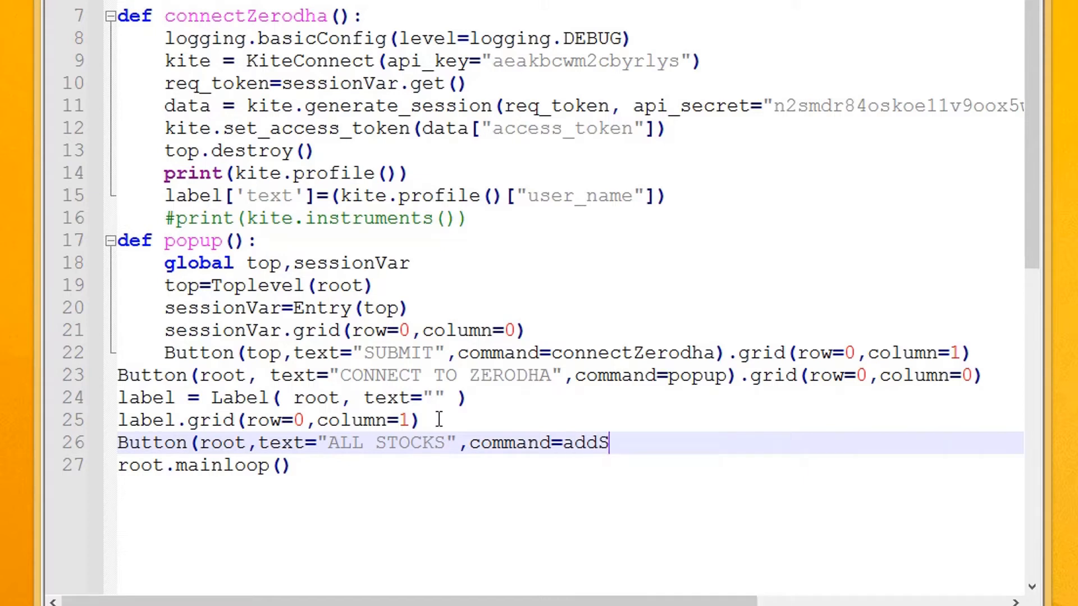
pyautogui.write('tocks)')
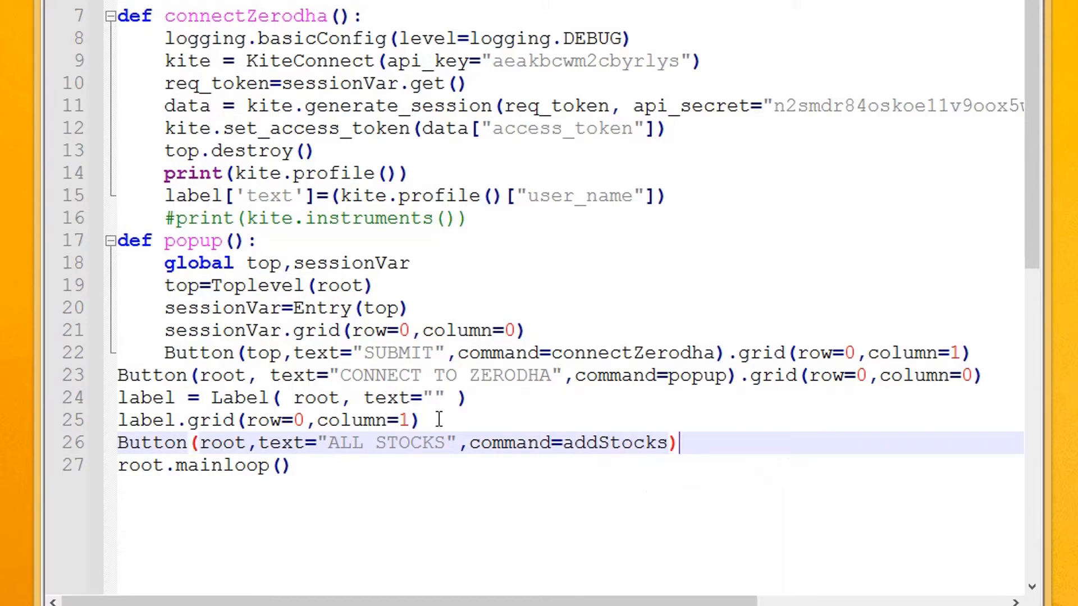
pyautogui.write('.gir')
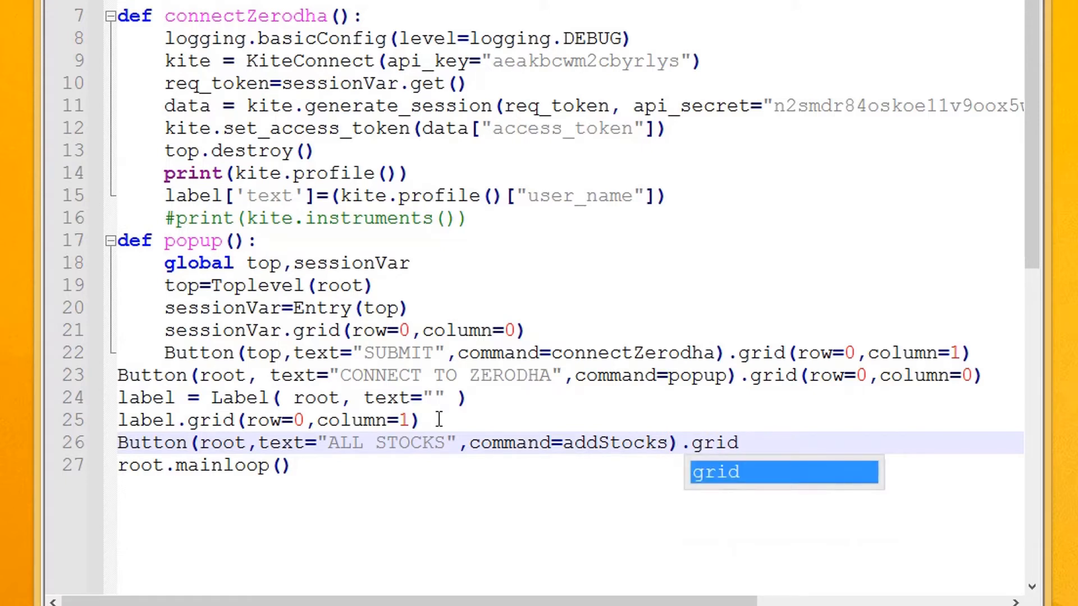
pyautogui.write('(row-')
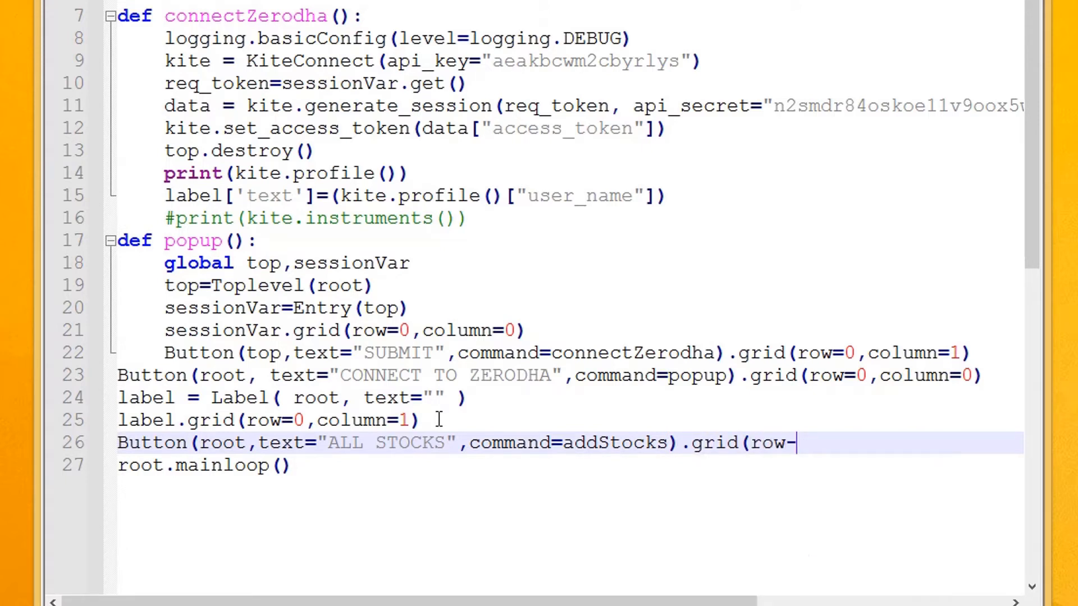
pyautogui.write('1,column=0)')
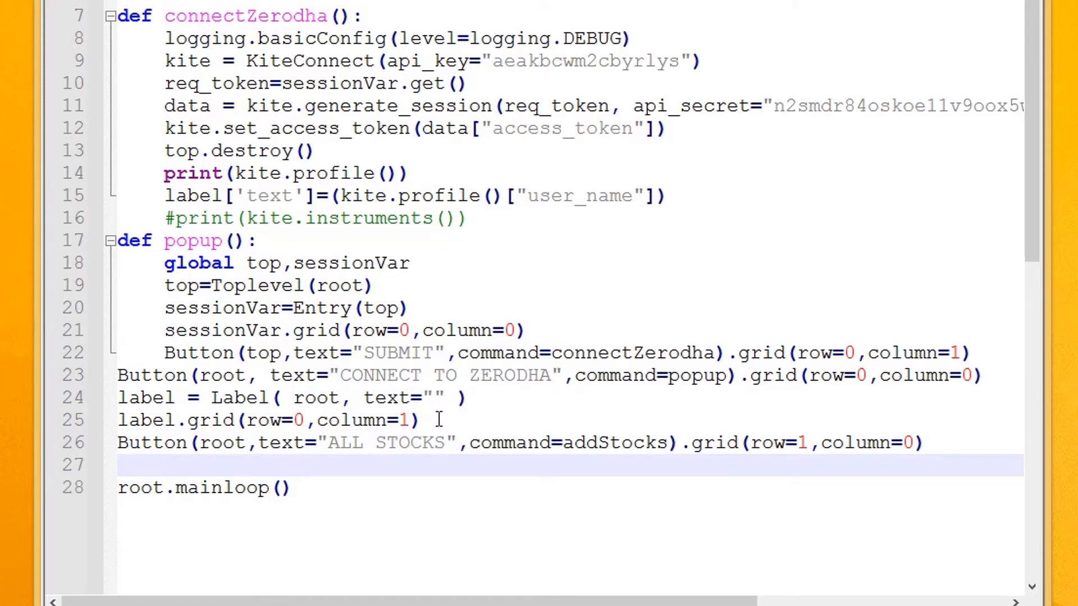
# Create stockList as a Listbox on root with width 40
pyautogui.write('stockL')
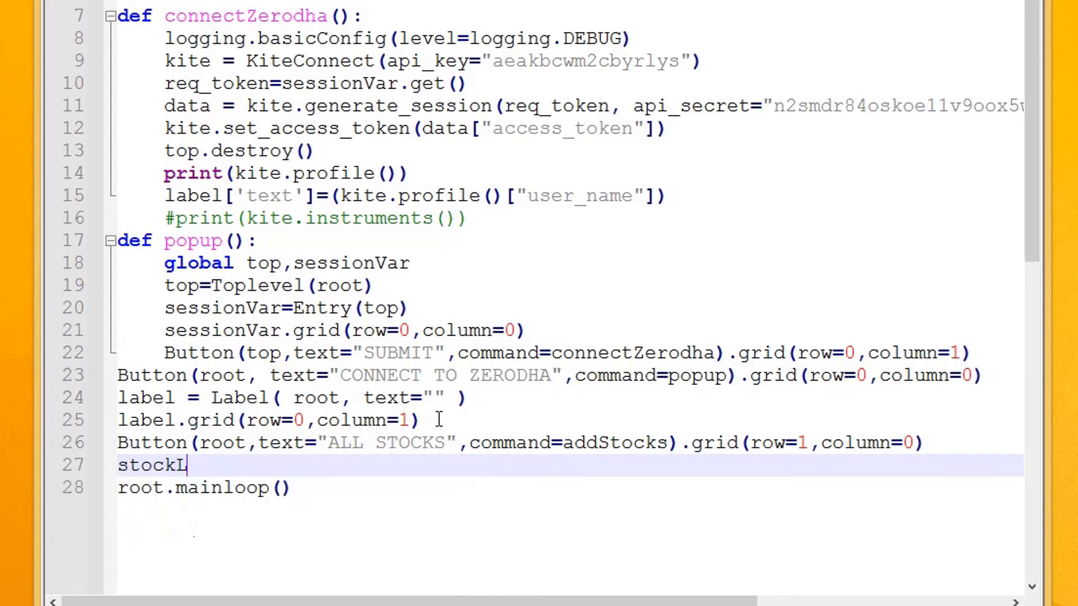
pyautogui.write('ist=Lis')
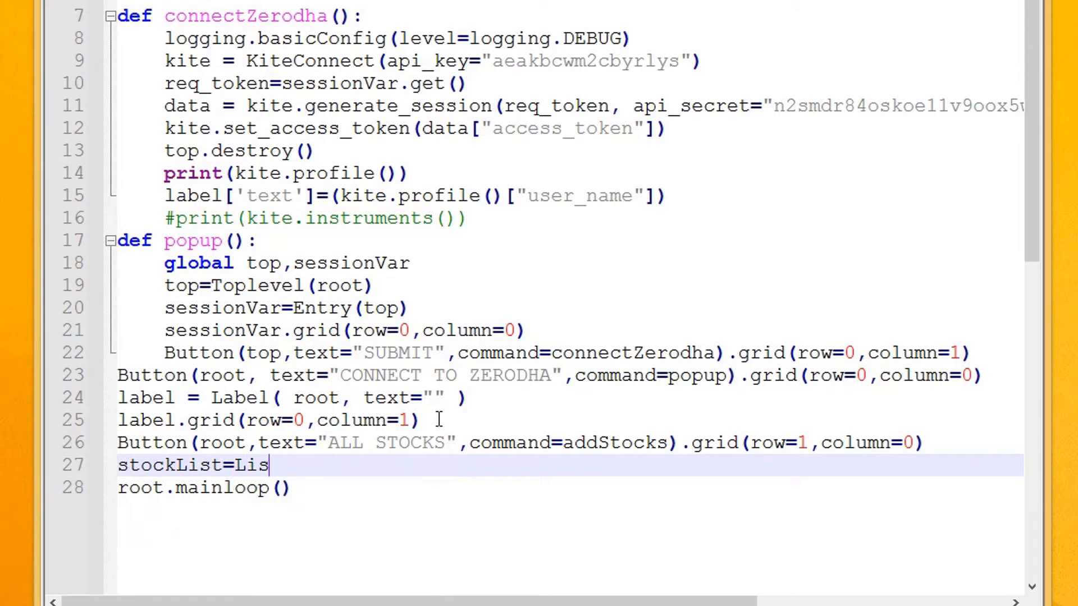
pyautogui.write('tbox(r')
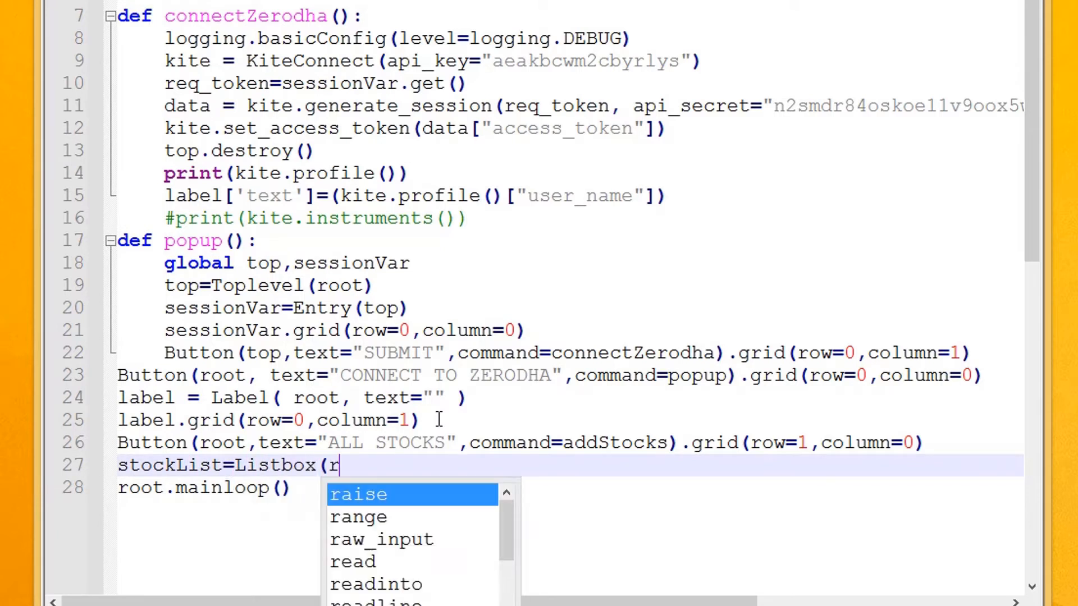
pyautogui.write('oot,')
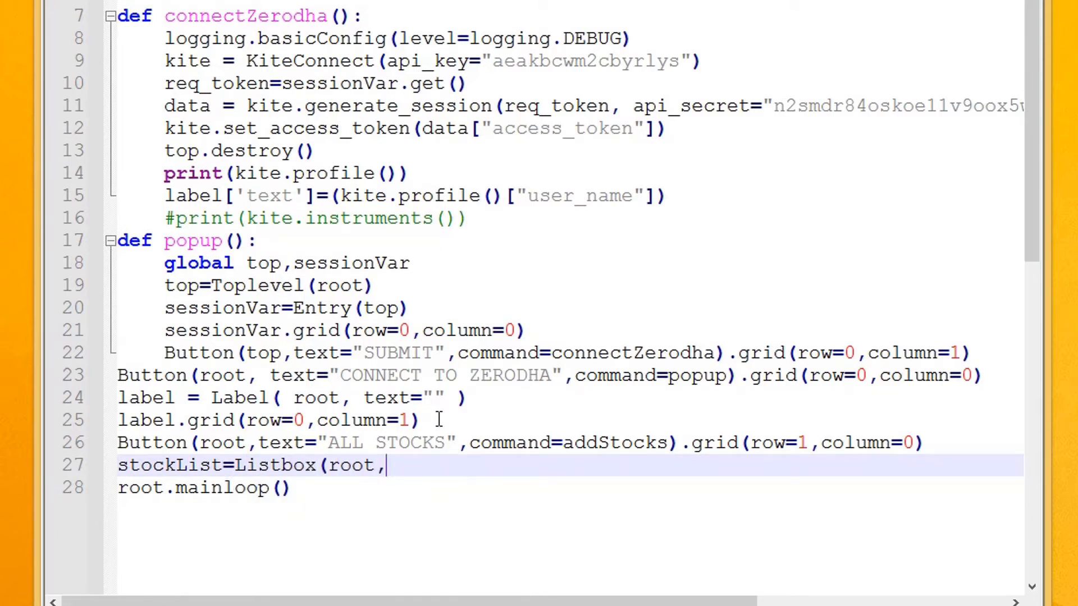
pyautogui.write('width')
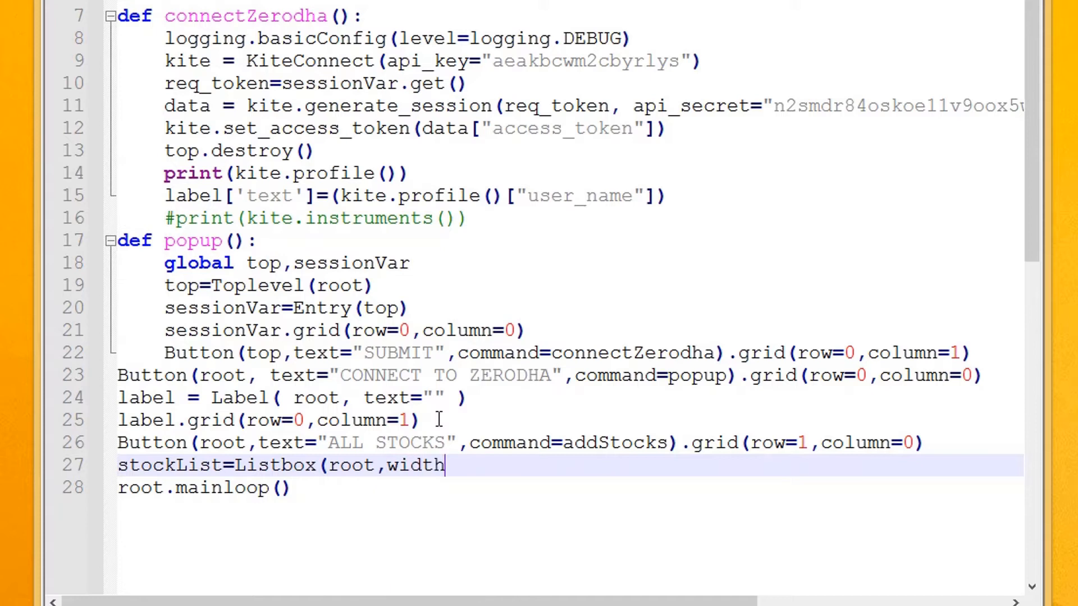
pyautogui.write('=40)')
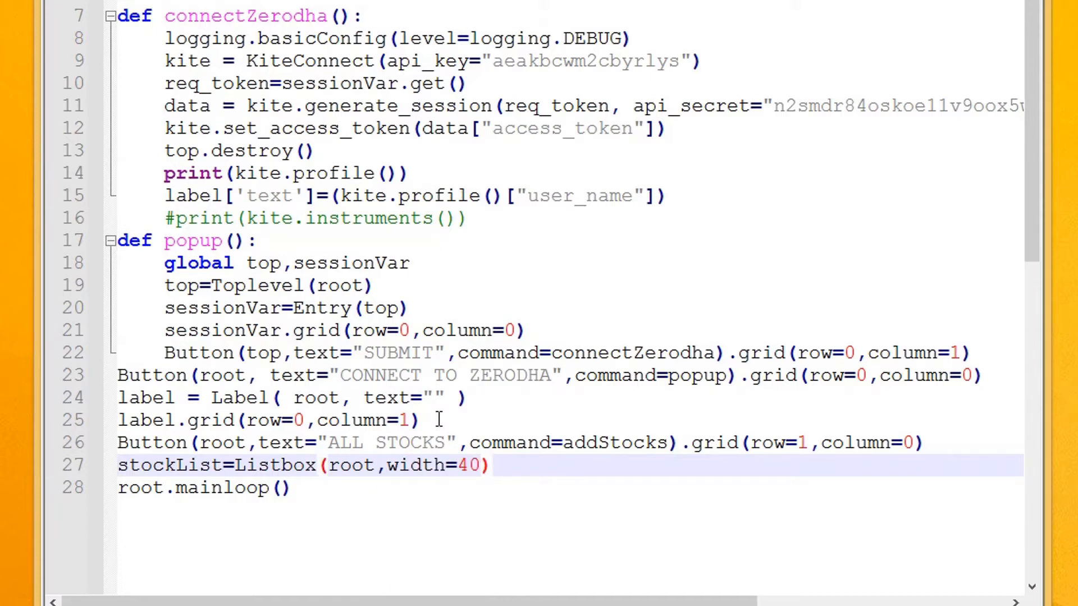
# Grid stockList at row 1, column 1
pyautogui.write('stockList.')
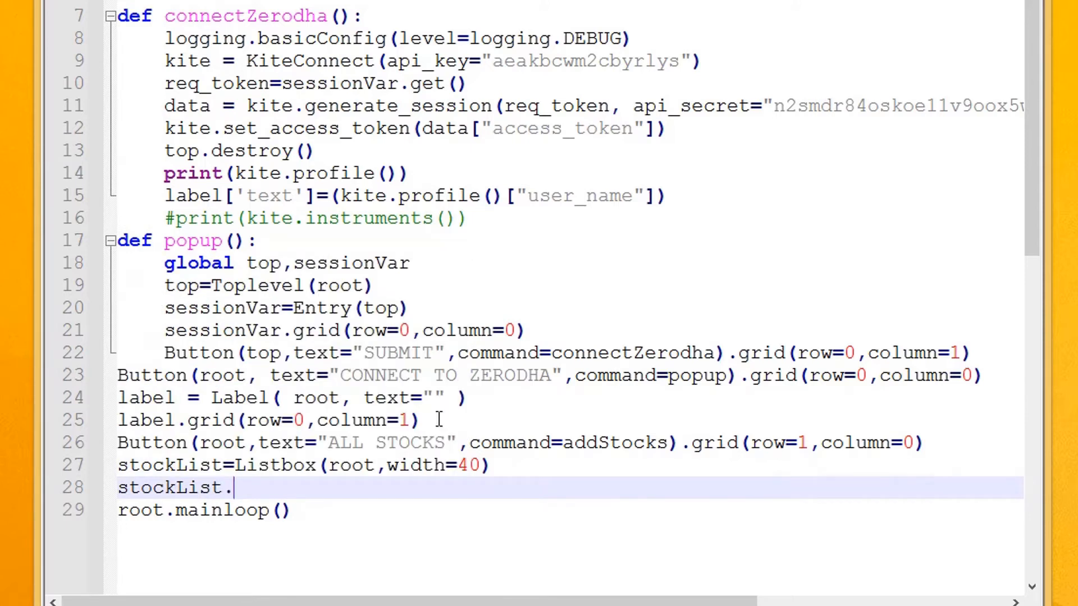
pyautogui.write('gri')
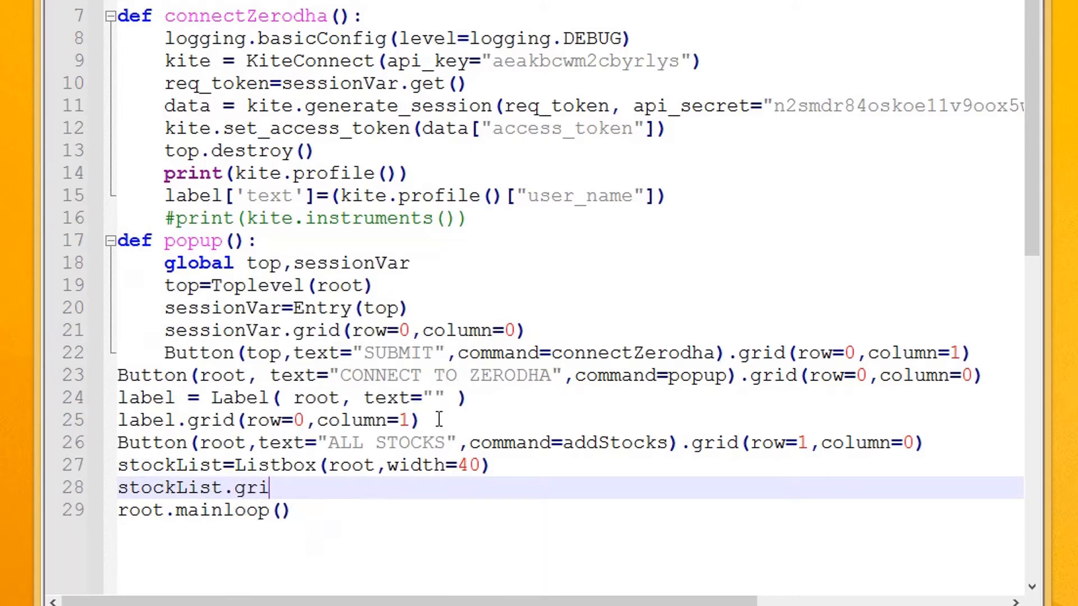
pyautogui.write('d(row=1')
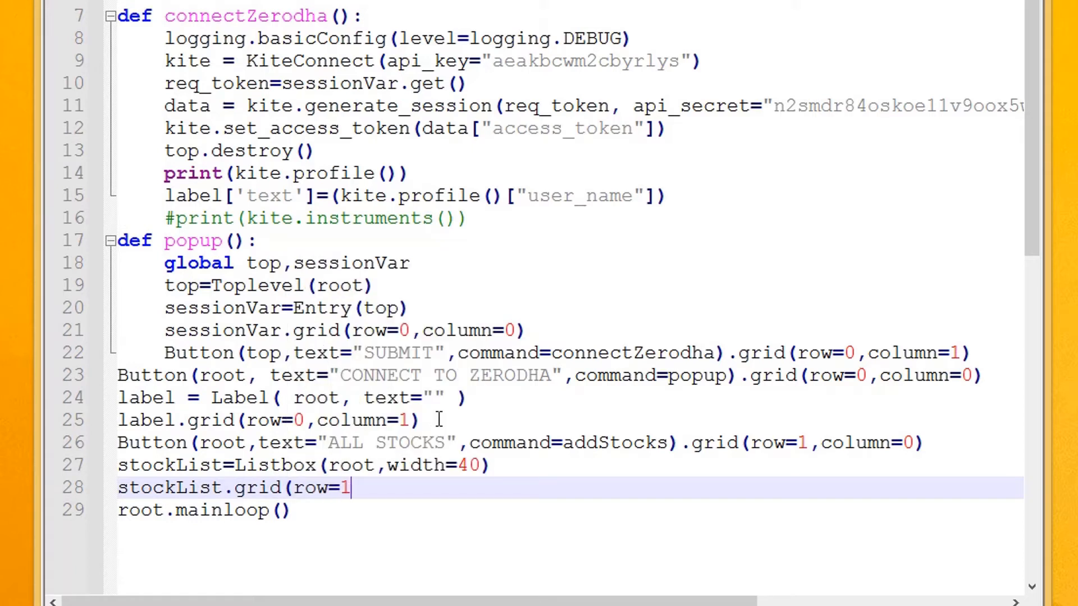
pyautogui.write(',column=1')
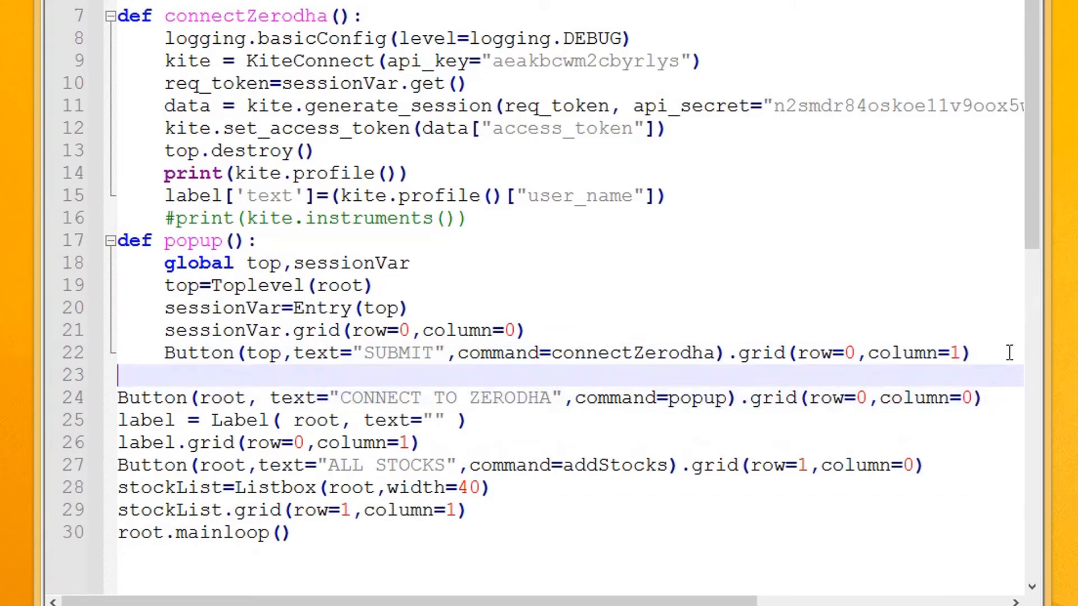
# Type the def addStocks(): header and add global kite inside connectZerodha
pyautogui.write('def a')
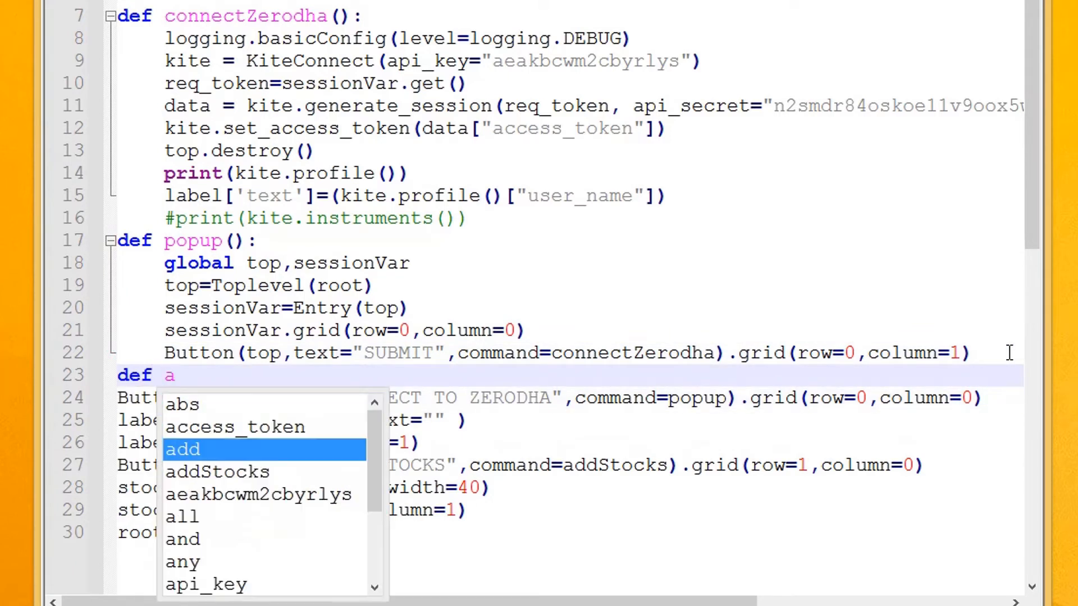
pyautogui.write('ddStocks():')
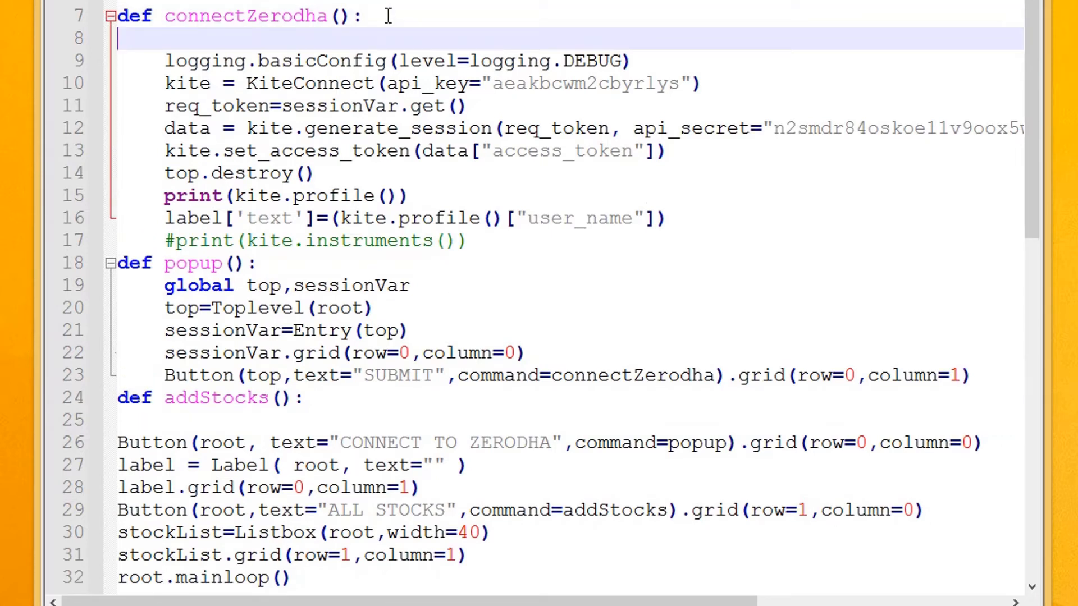
pyautogui.write('global kite')
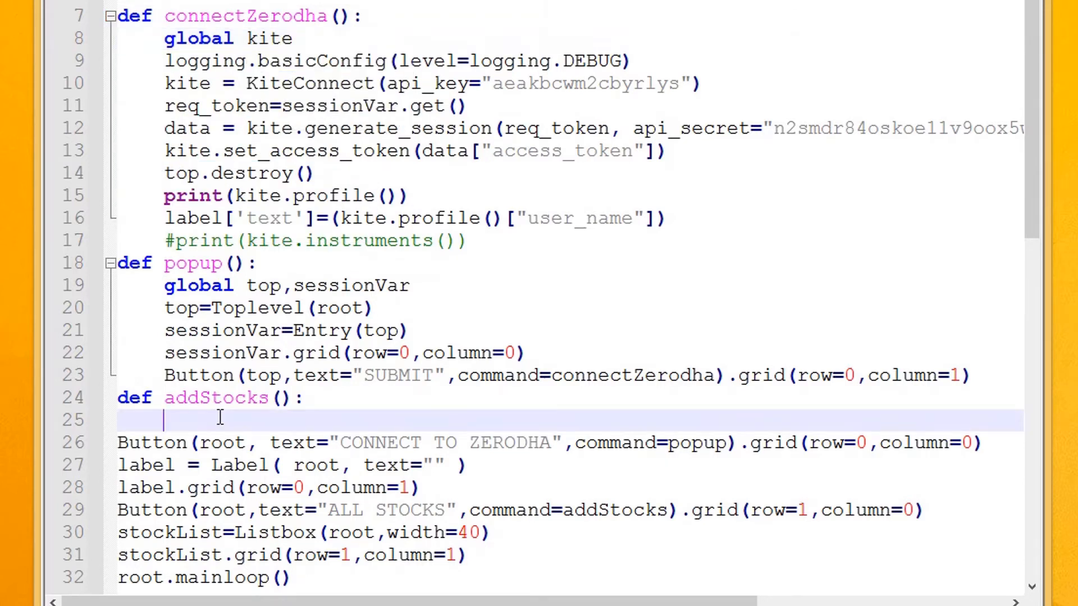
# Set instrument=kite.instruments() and start a for loop over the instruments
pyautogui.write('instrument=')
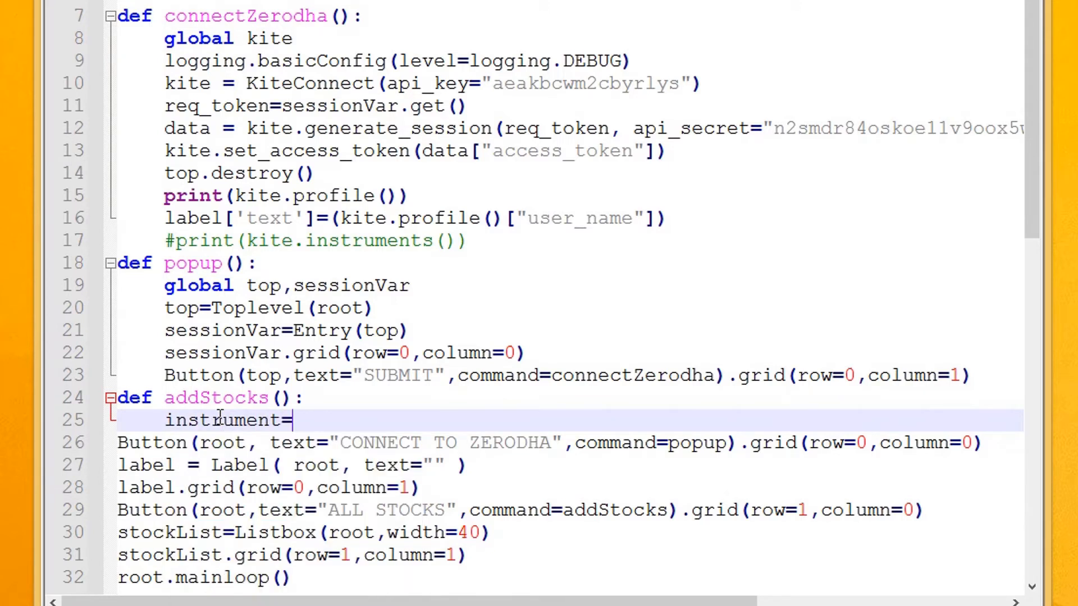
pyautogui.write('kite.')
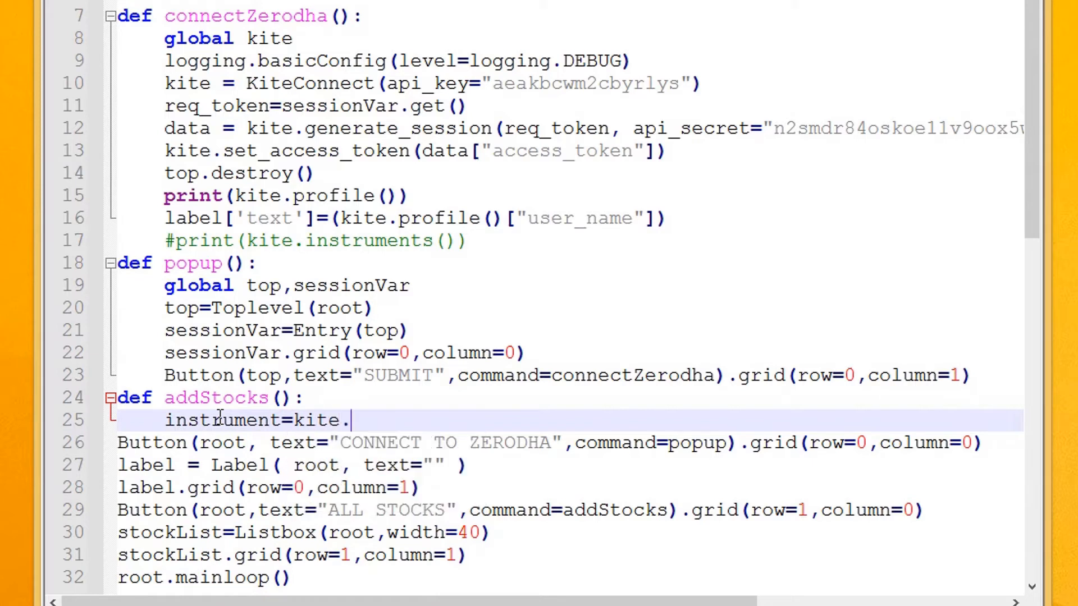
pyautogui.write('instrumentds')
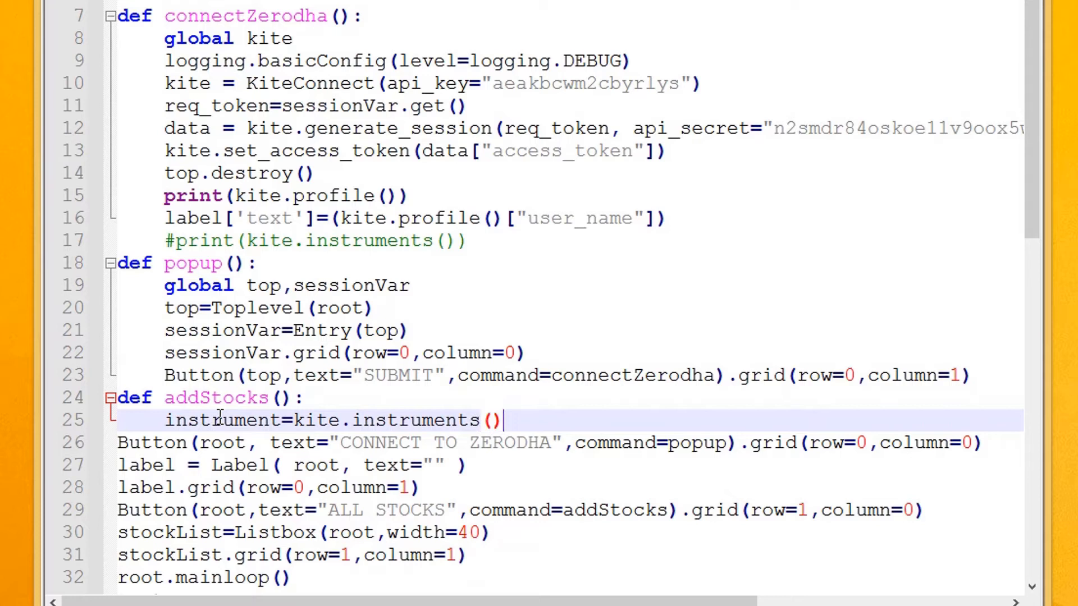
pyautogui.write('for')
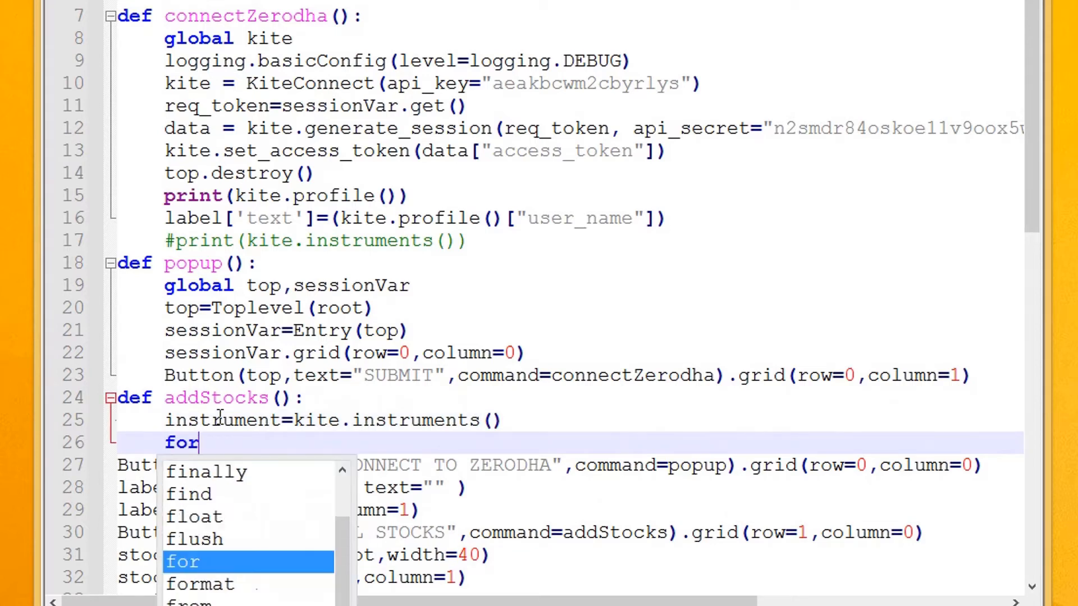
pyautogui.write('each')
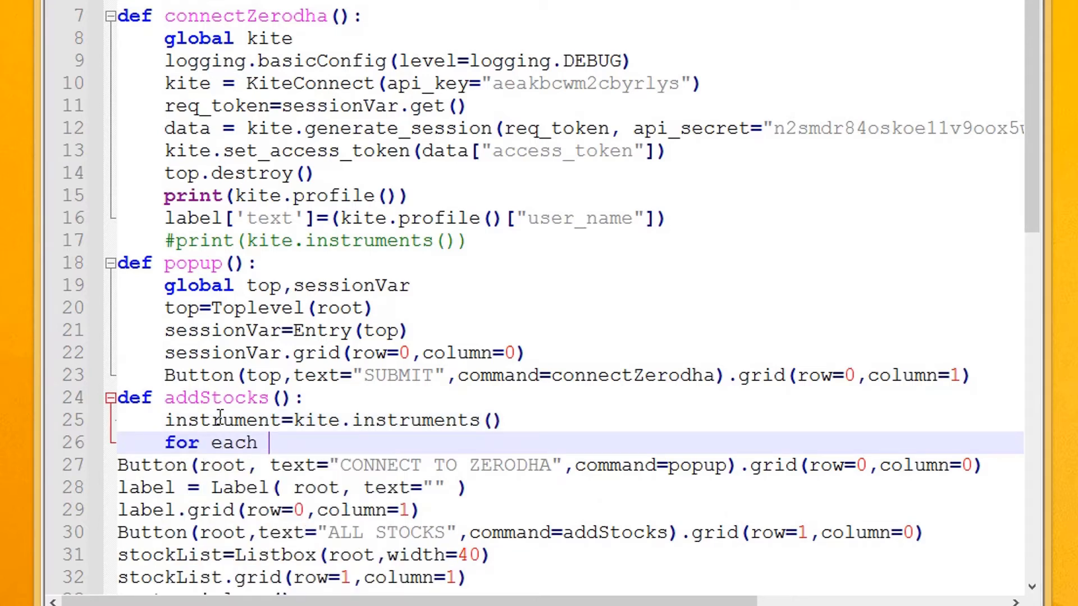
pyautogui.write('val')
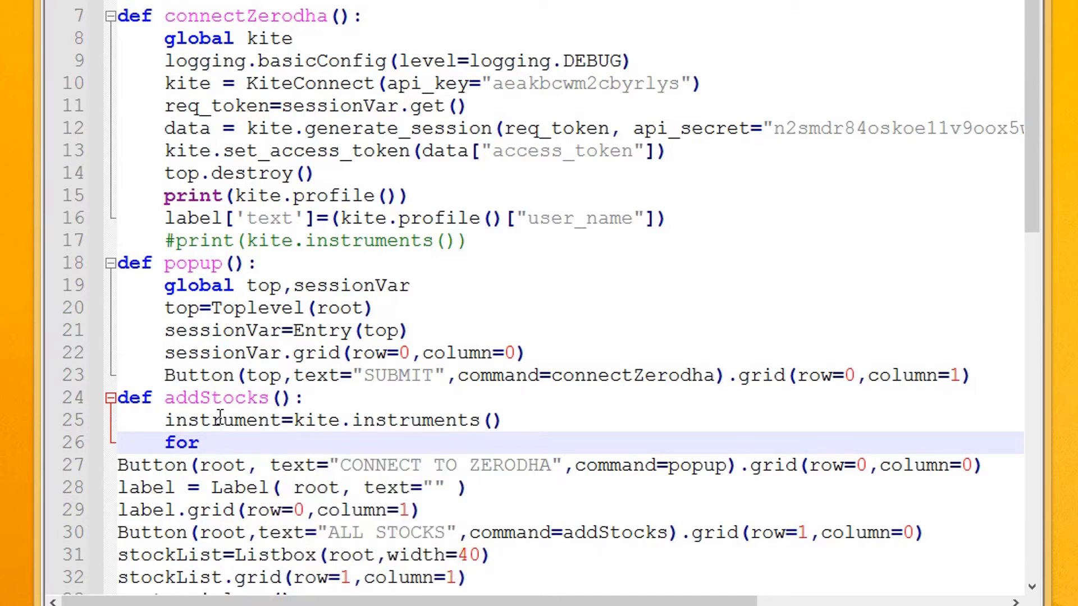
pyautogui.write('value in')
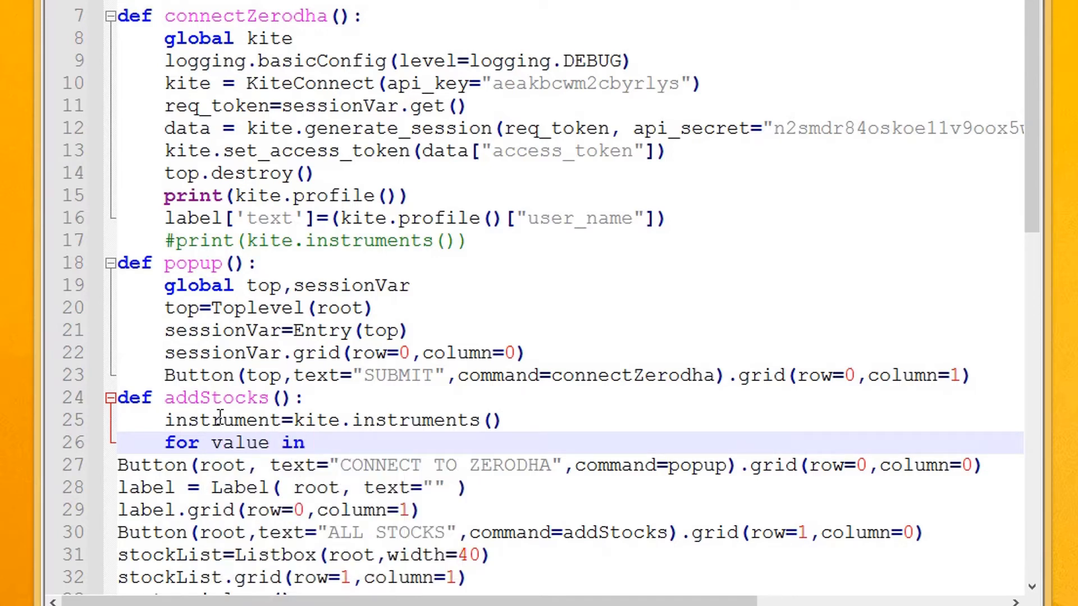
pyautogui.write('instrument:')
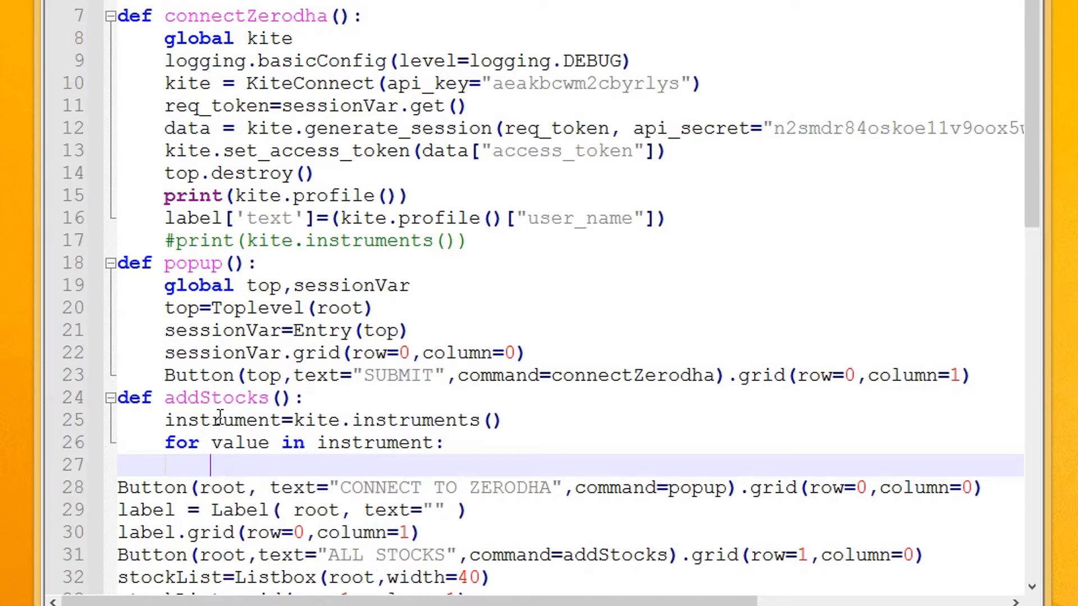
# Insert instrument[i]["name"] at stockList.size() in the loop, then increment i by 1
pyautogui.write('stockList.insert')
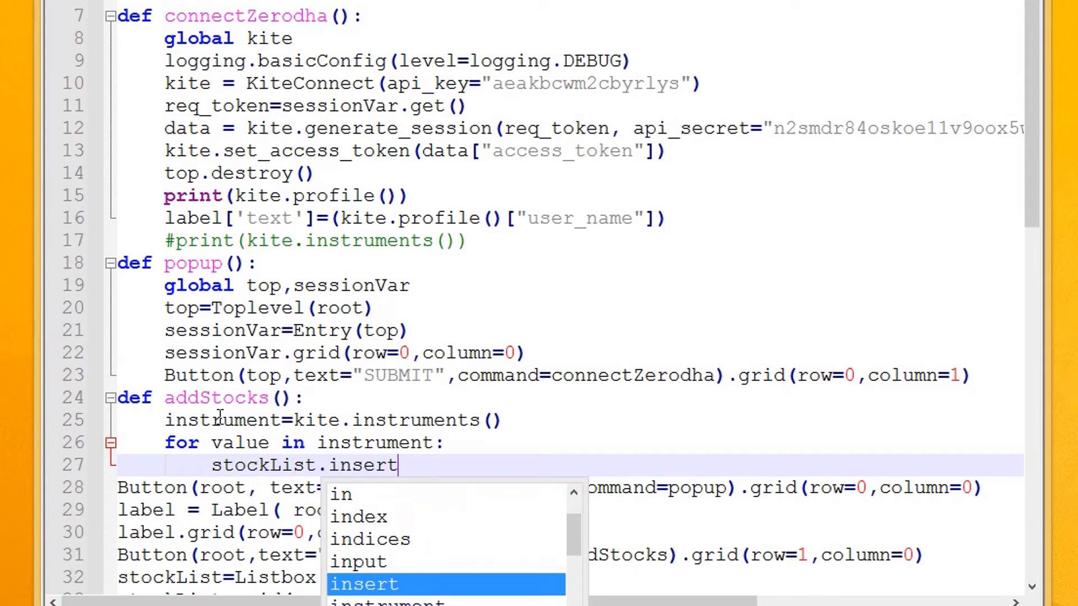
pyautogui.write('(stockList.siz')
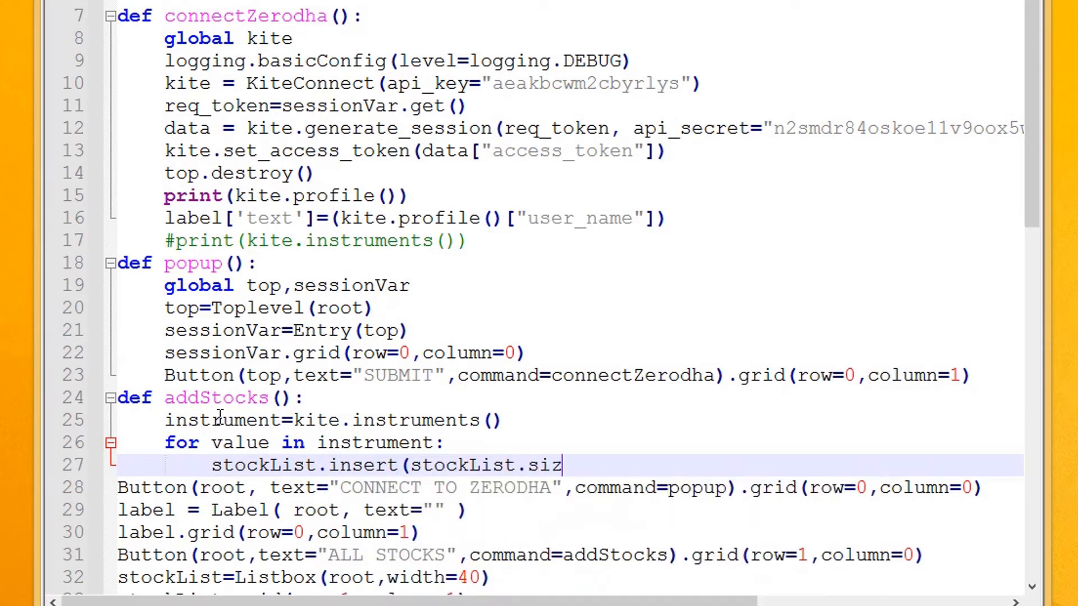
pyautogui.write('e()')
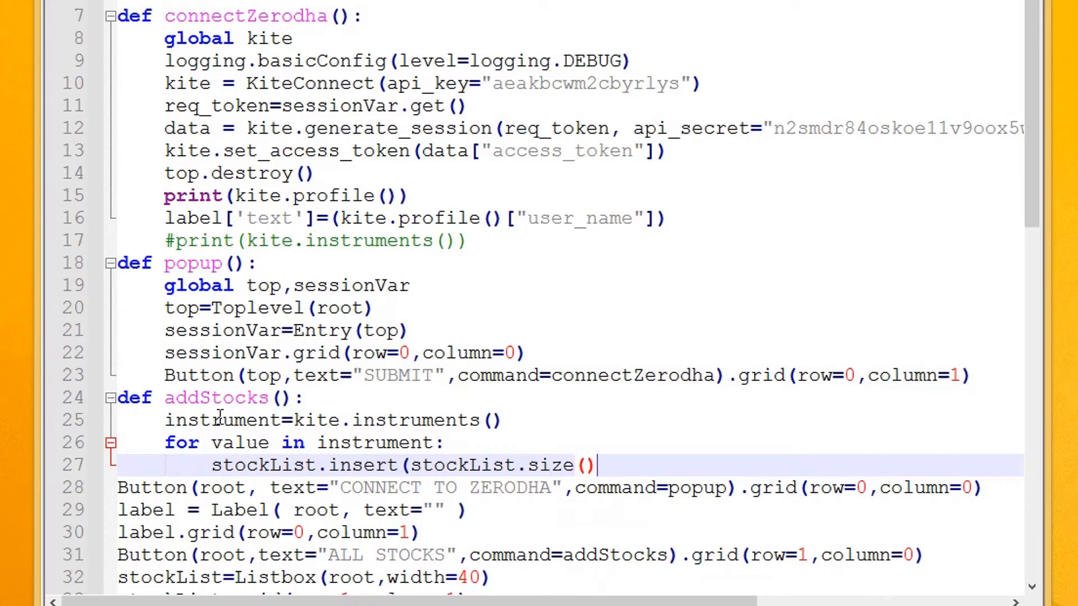
pyautogui.write(',')
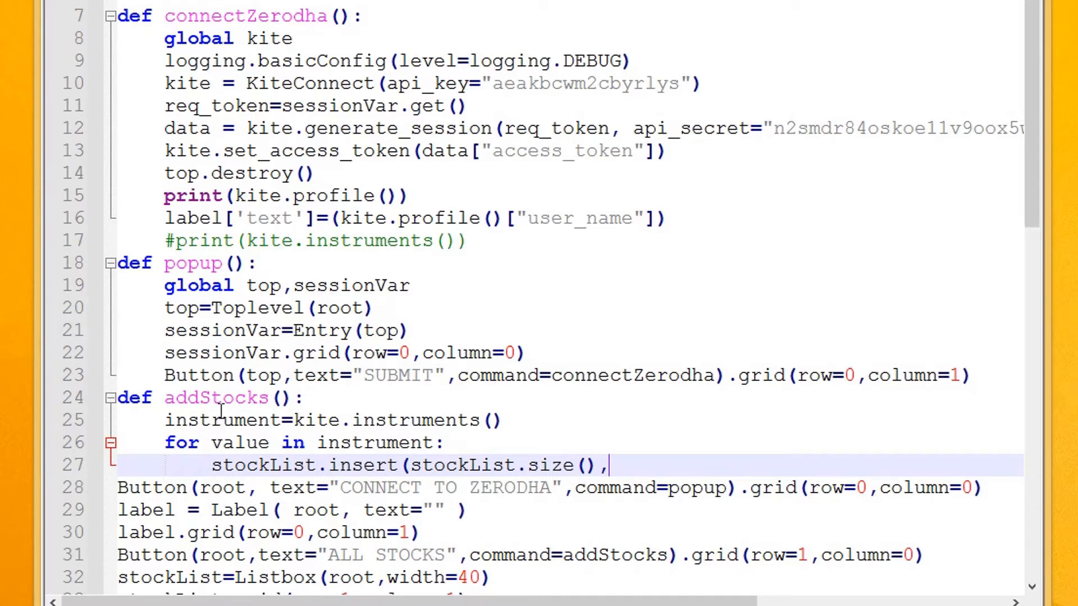
pyautogui.write('instrument')
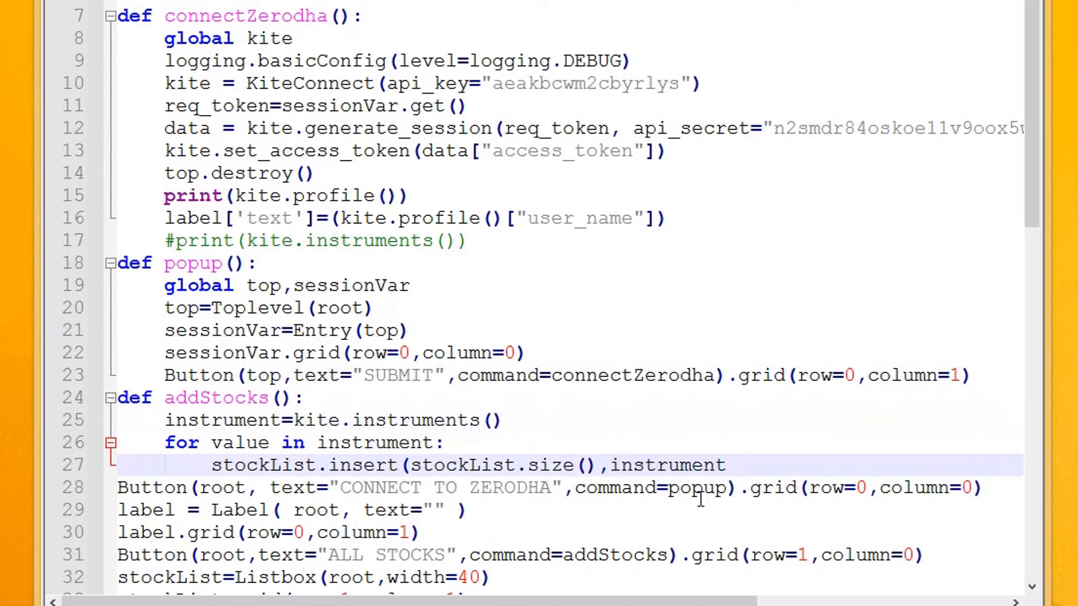
pyautogui.write('[')
pyautogui.write('i=0')
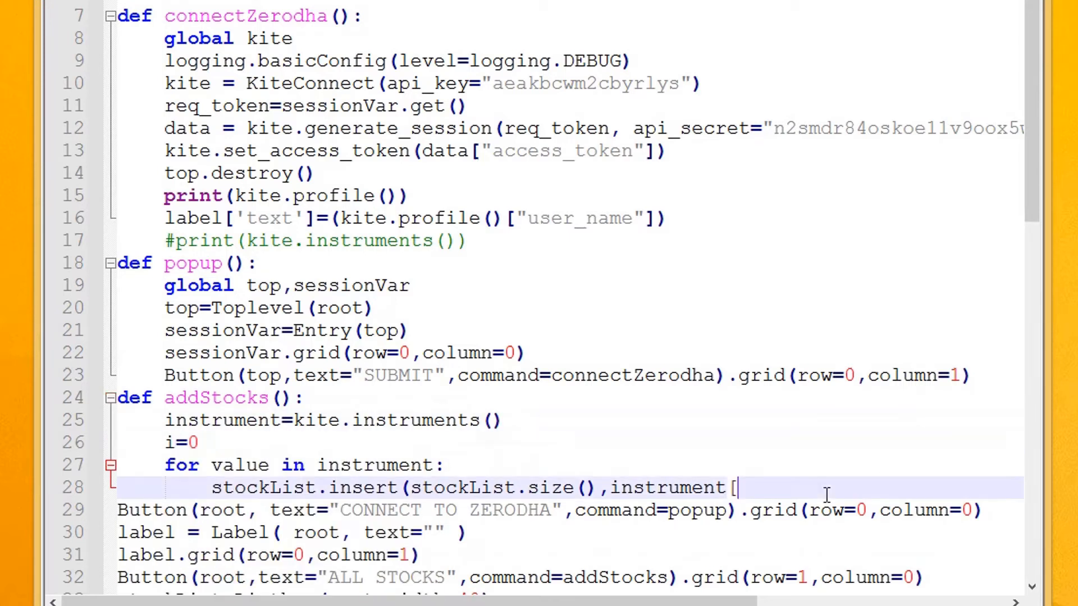
pyautogui.write('i]')
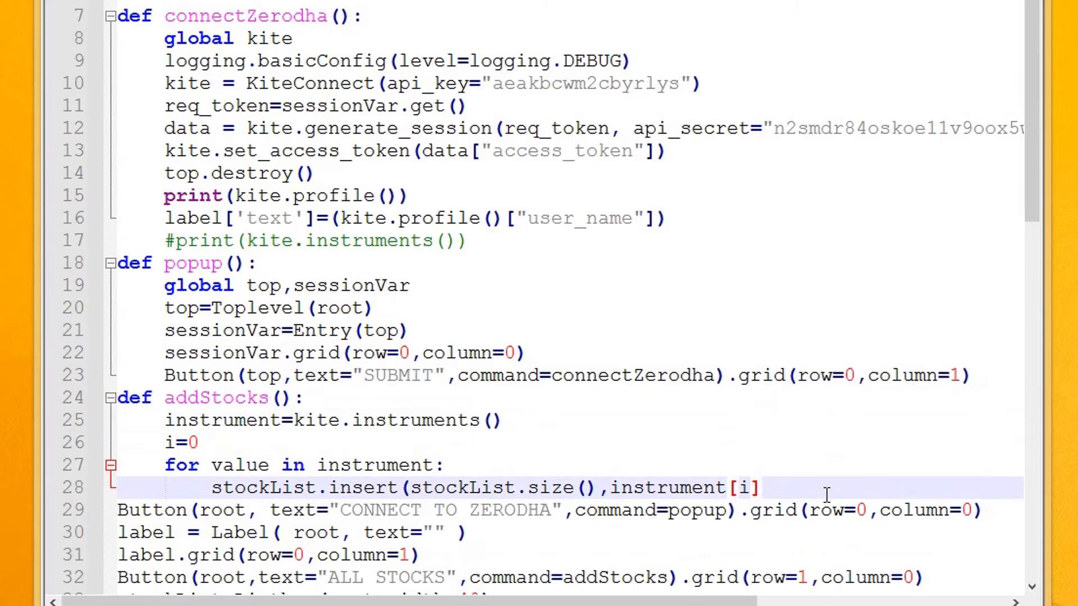
pyautogui.write('["name')
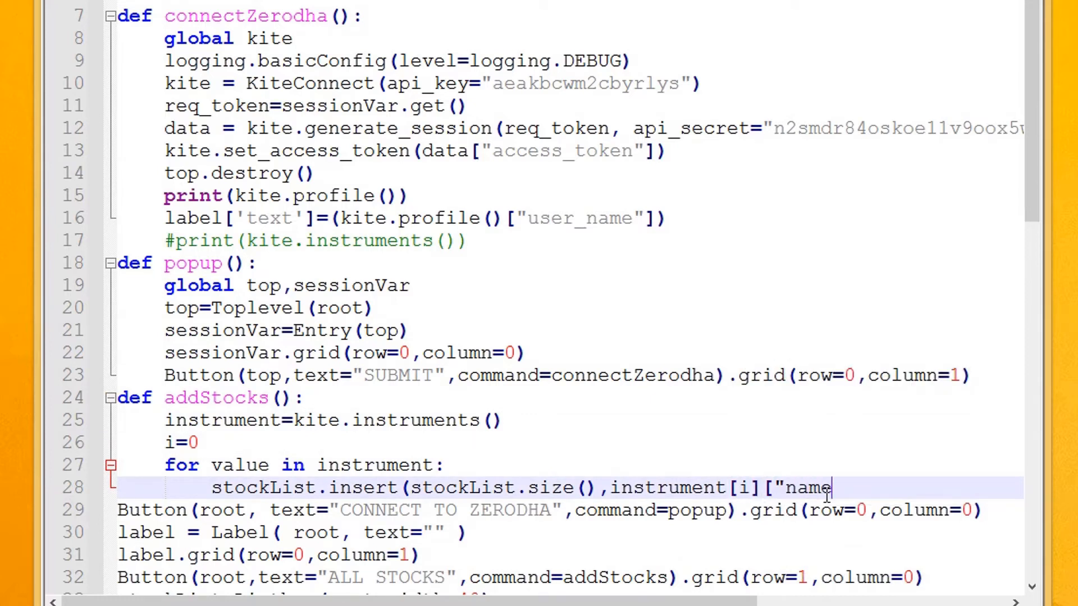
pyautogui.write('"')
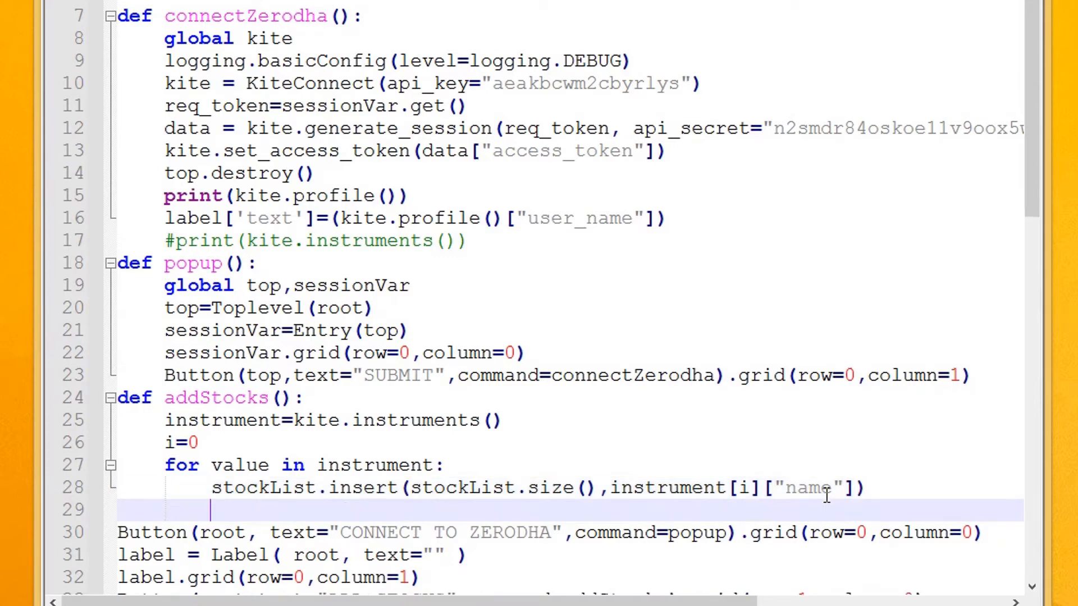
pyautogui.write('i+')
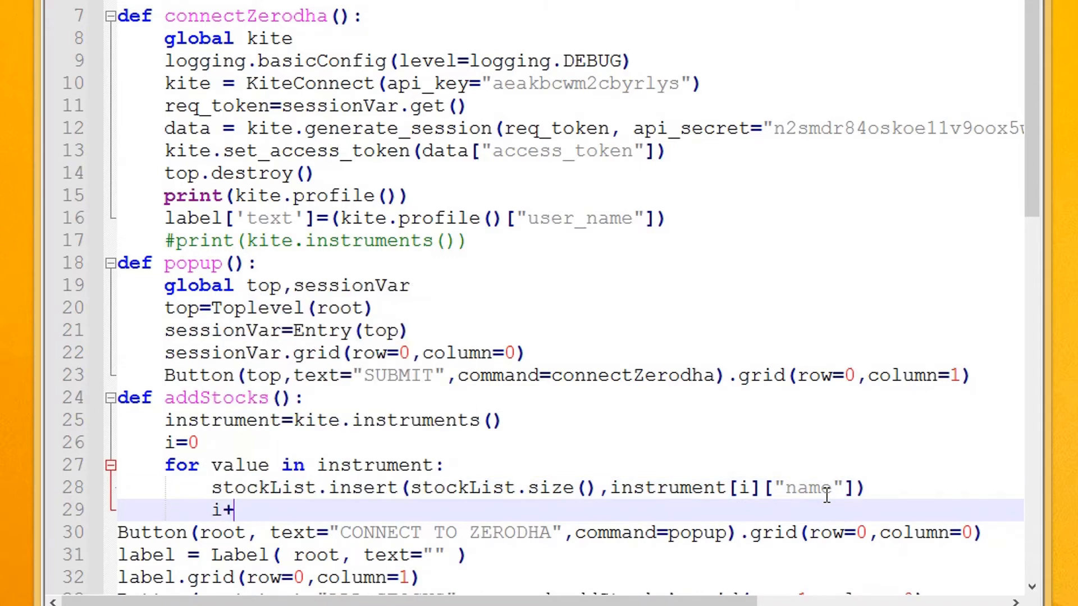
pyautogui.write('=1')
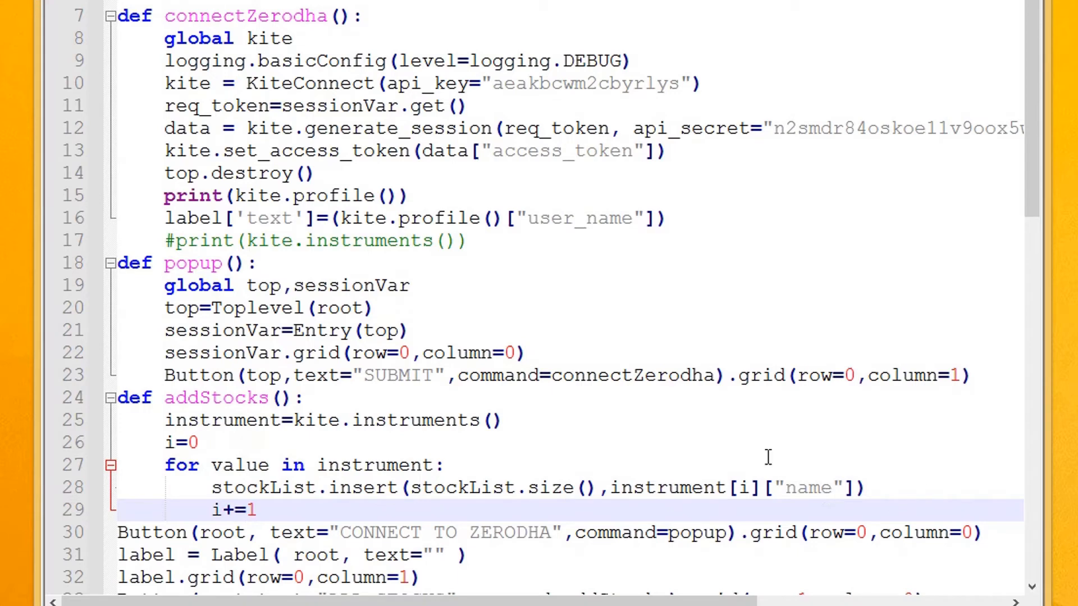
pyautogui.scroll(-3)
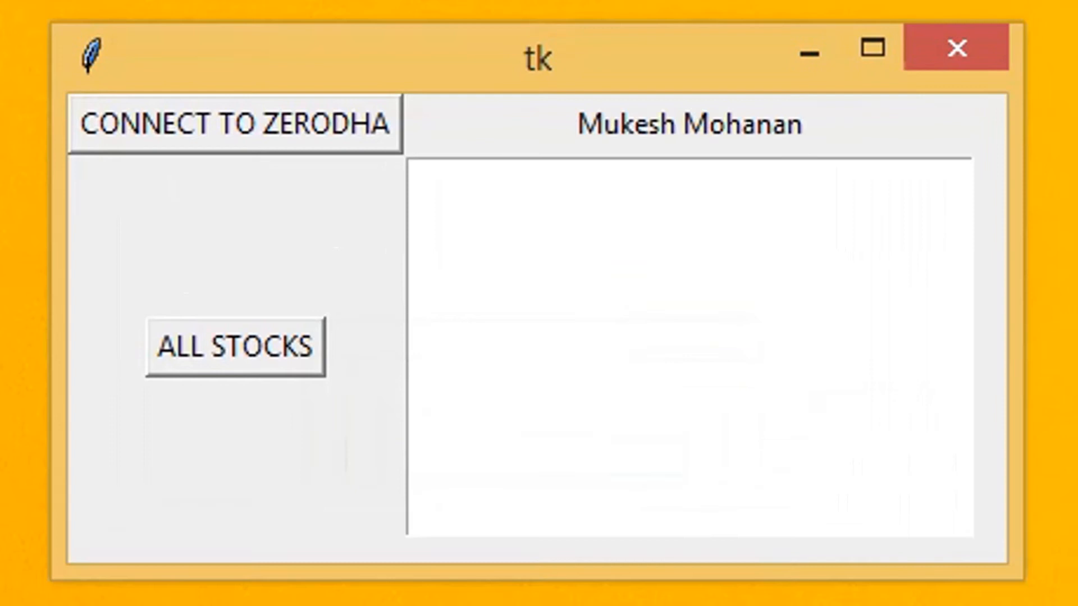
# Click ALL STOCKS to load instrument names like USDINR and JPYINR into the listbox
pyautogui.click(235, 346)
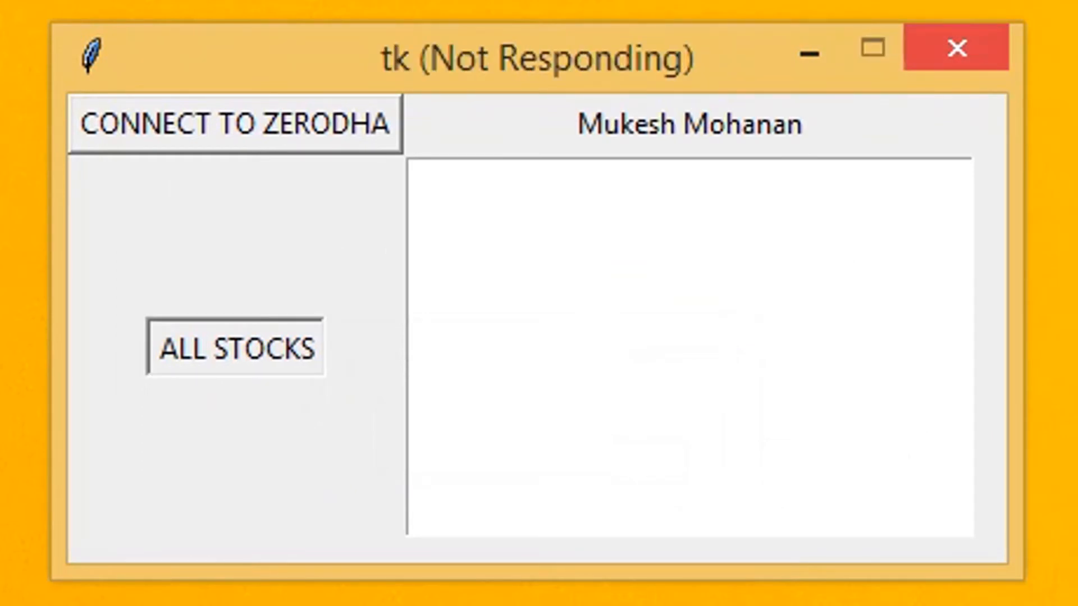
pyautogui.click(233, 345)
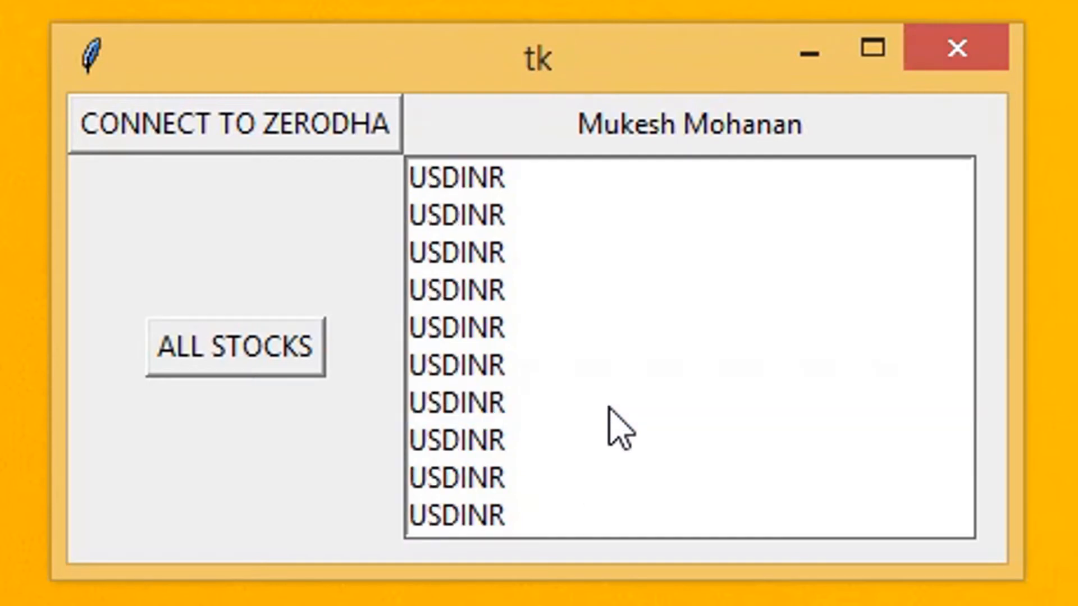
pyautogui.click(454, 403)
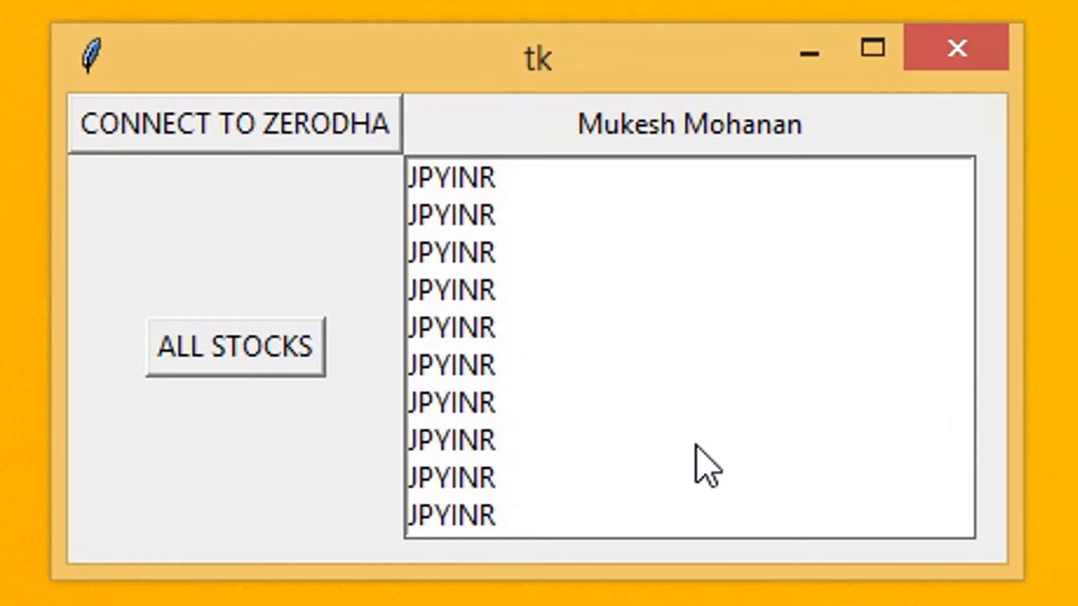
pyautogui.moveTo(708, 474)
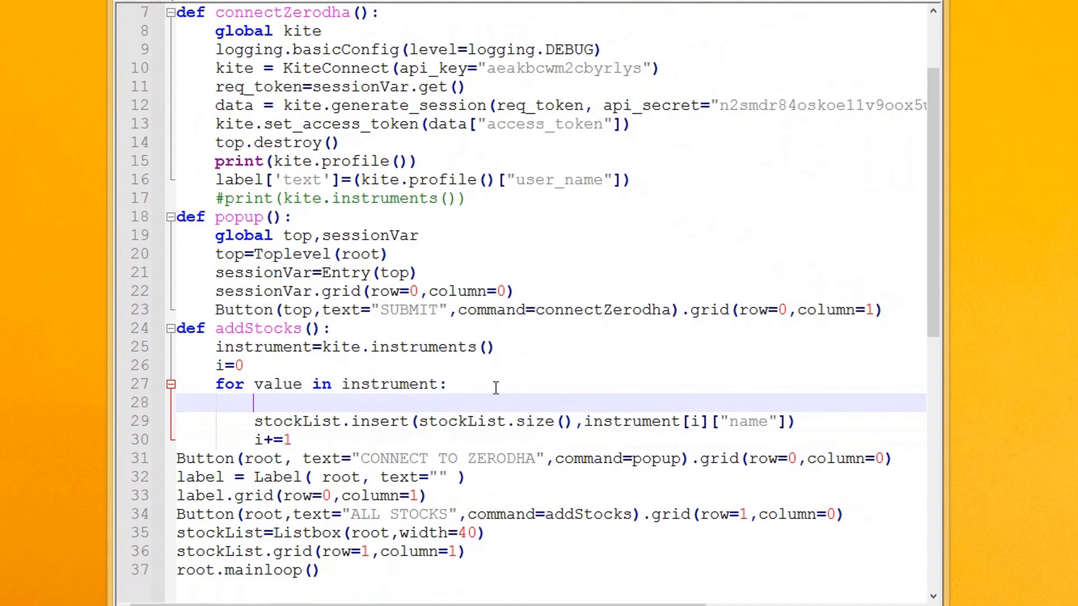
# Change the if condition to instrument[i]["exchange"]=="NSE"
pyautogui.write('if(')
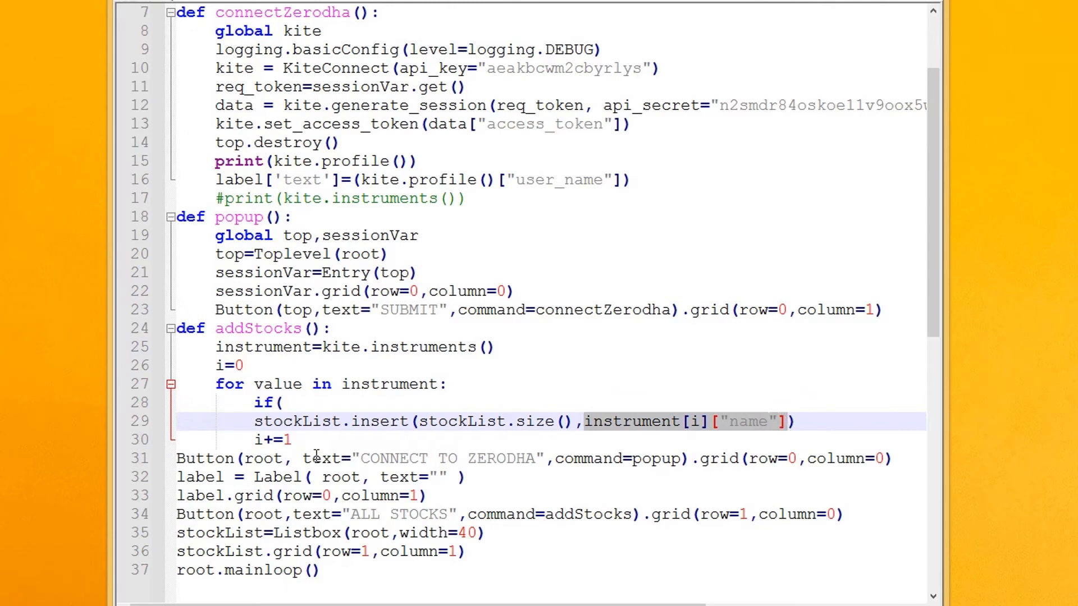
pyautogui.write('instrument[i]["name"]')
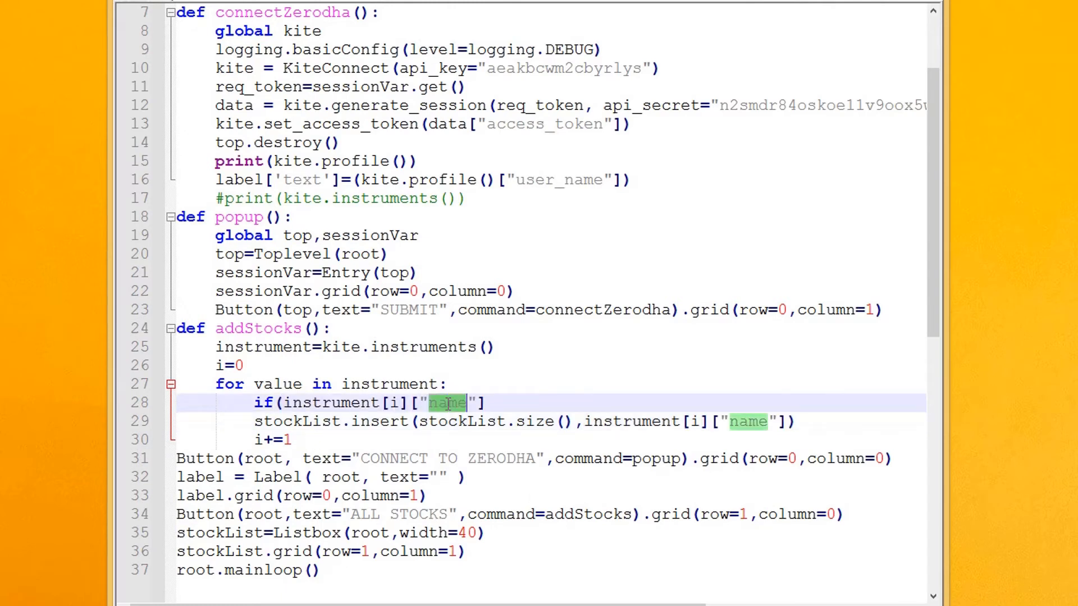
pyautogui.write('exchange')
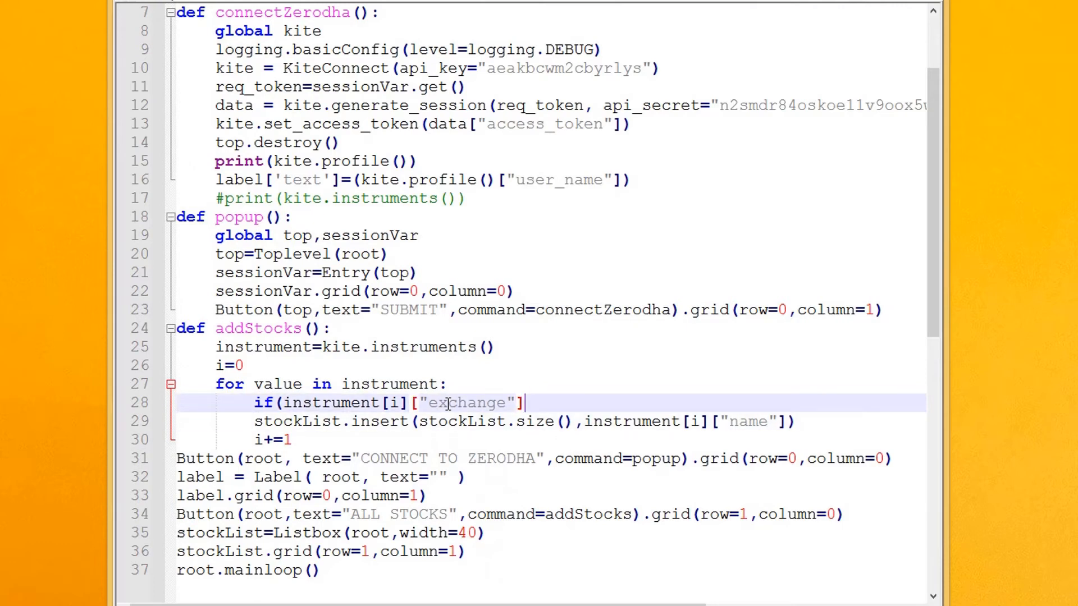
pyautogui.write('=="')
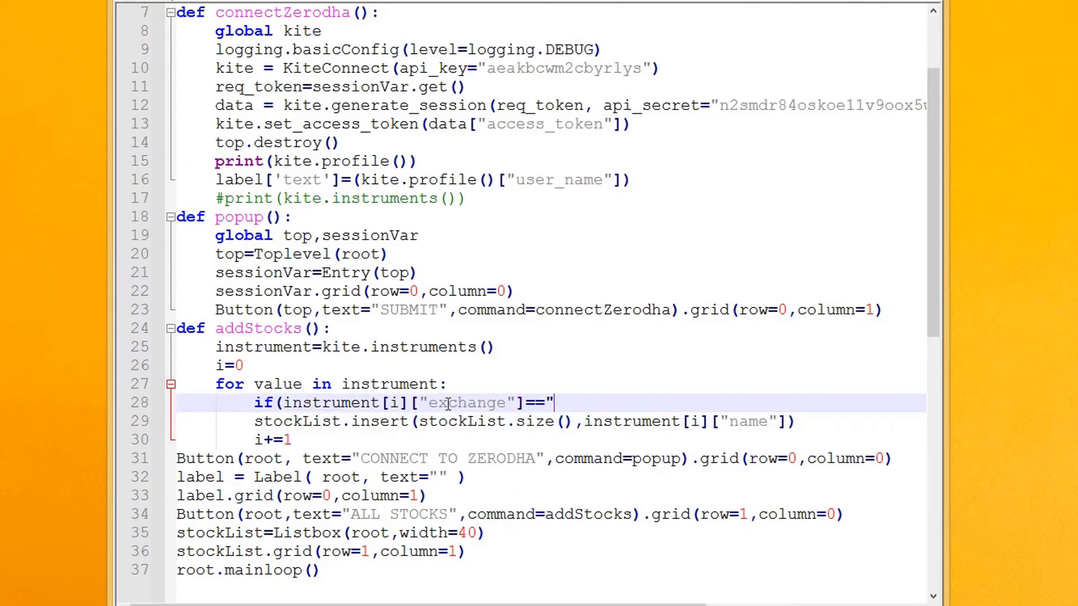
pyautogui.write('NSE')
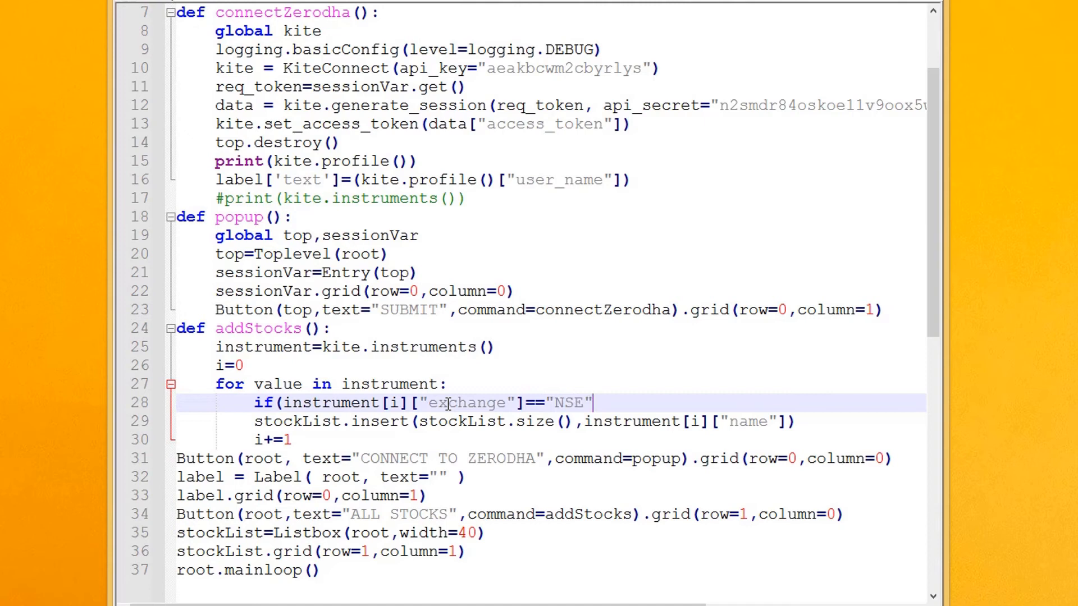
pyautogui.write(')')
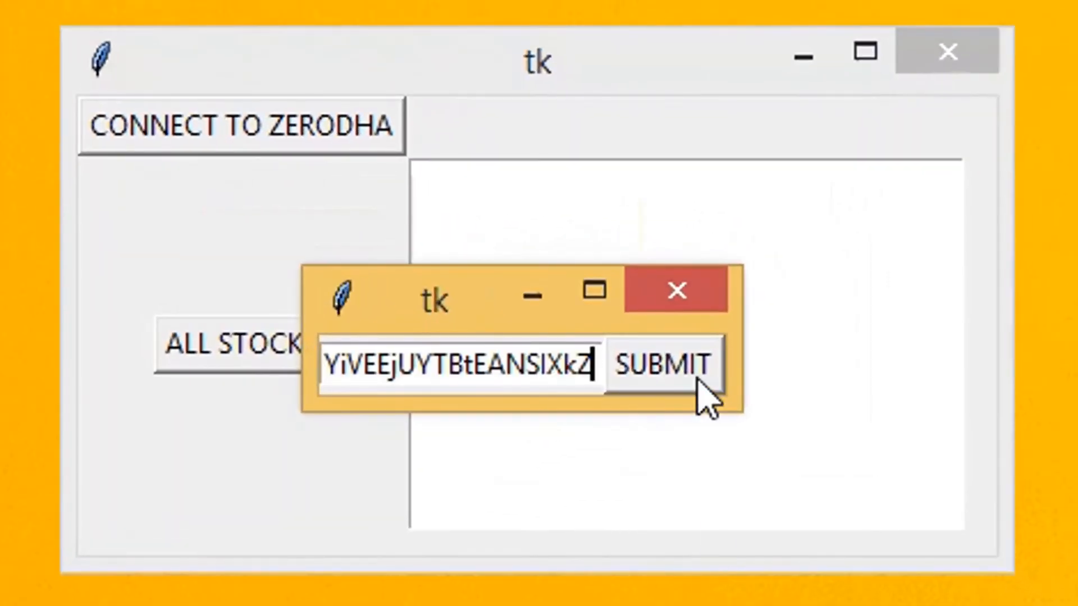
# Submit the request token in the popup, then try ALL STOCKS
pyautogui.click(661, 365)
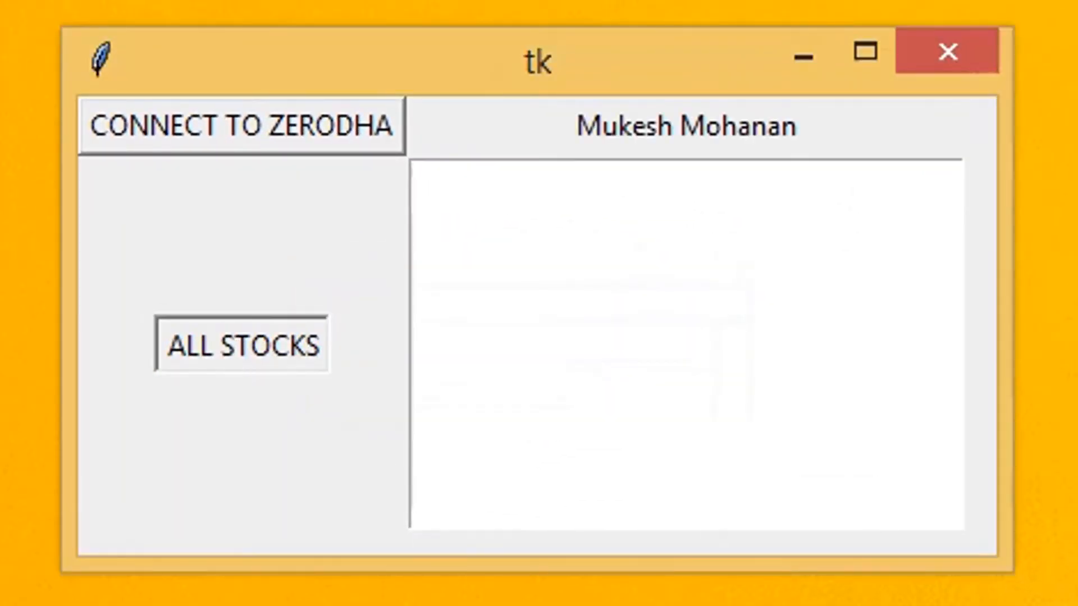
pyautogui.click(242, 343)
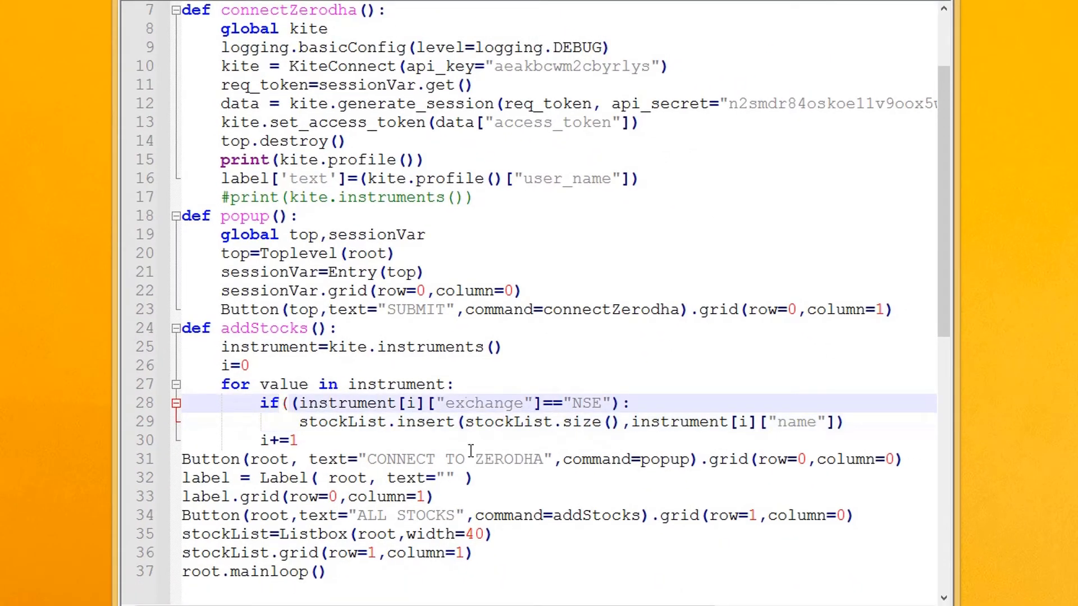
# Add and instrument[i]["segment"]!="INDICES" to the NSE if condition
pyautogui.write('and')
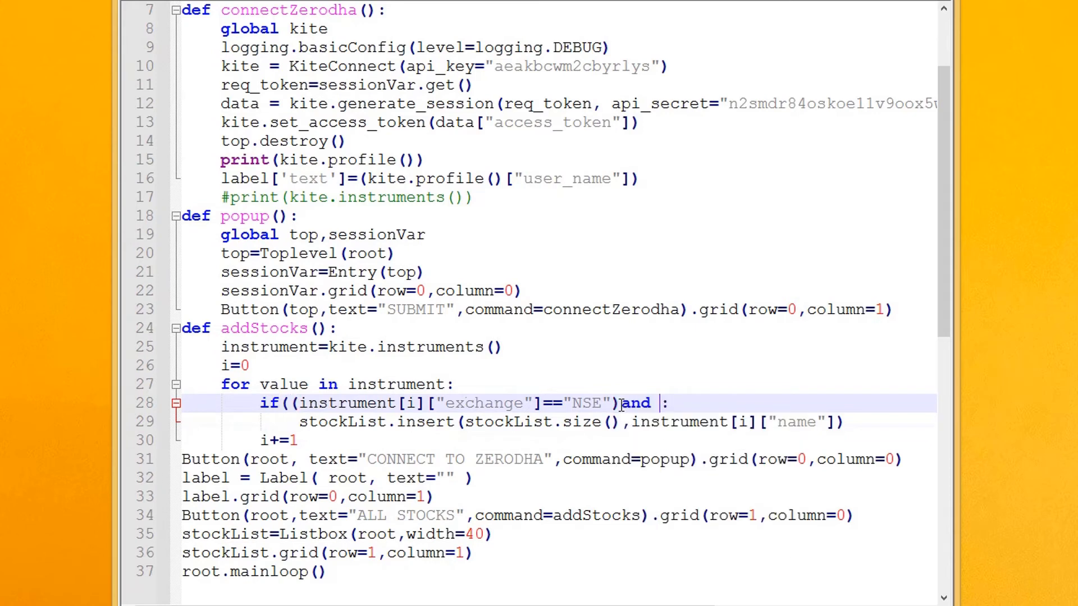
pyautogui.write('(:')
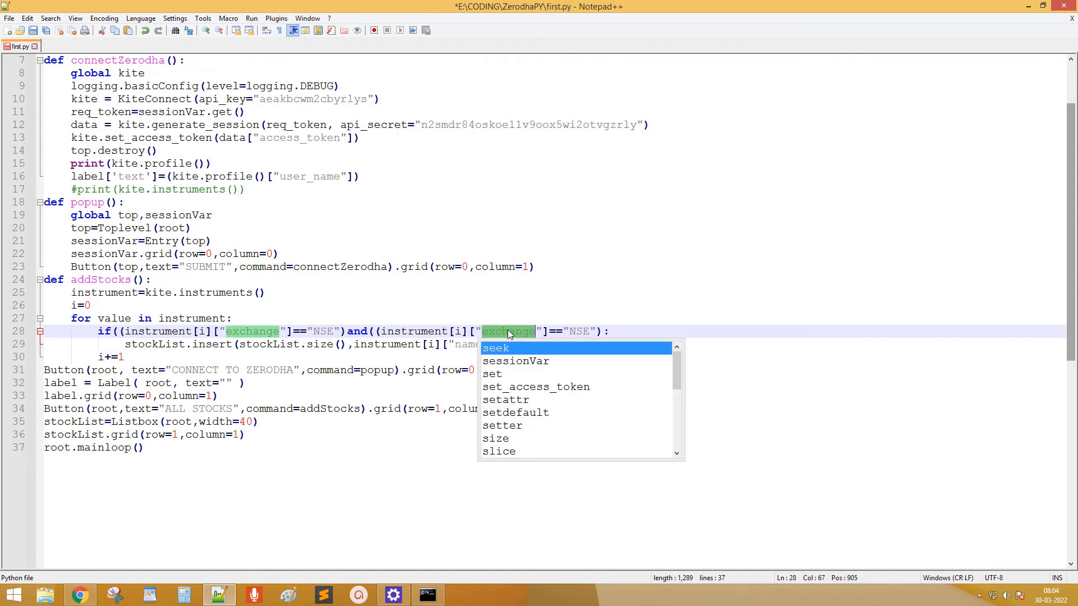
pyautogui.write('segment')
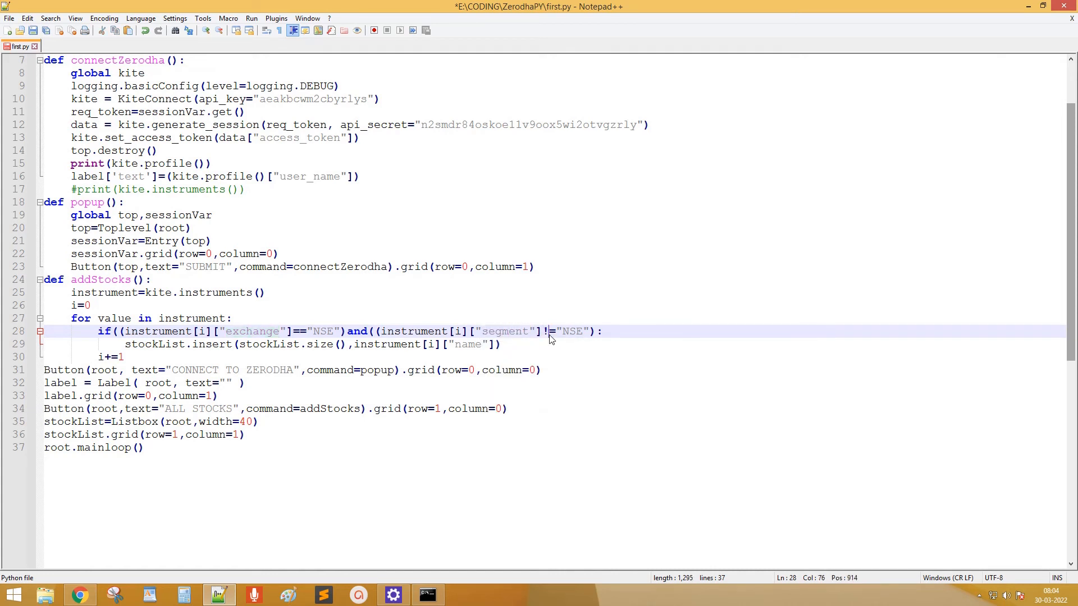
pyautogui.write('IND')
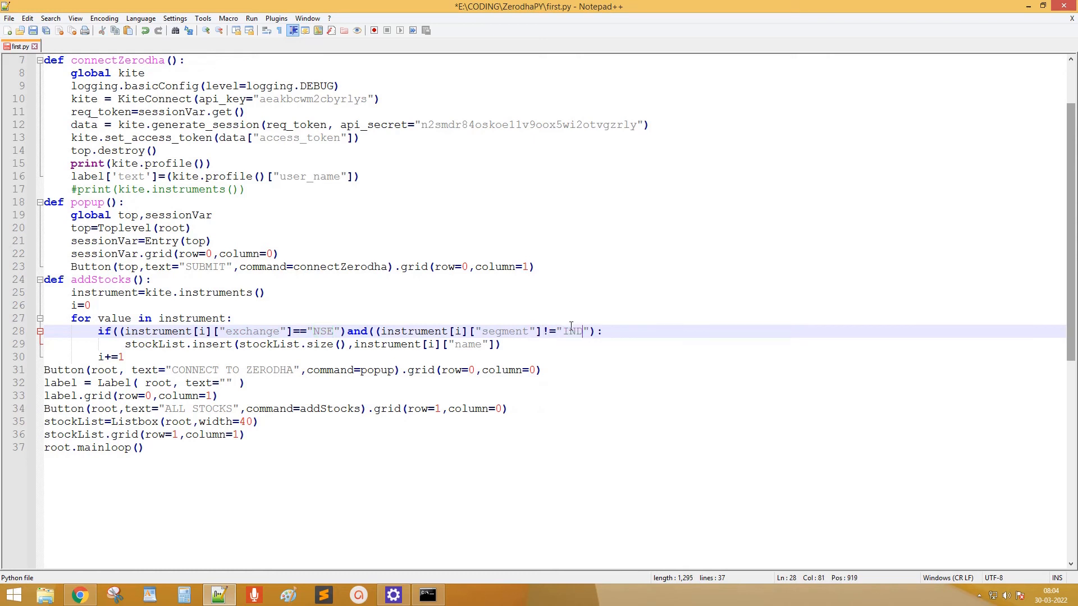
pyautogui.write('ICES')
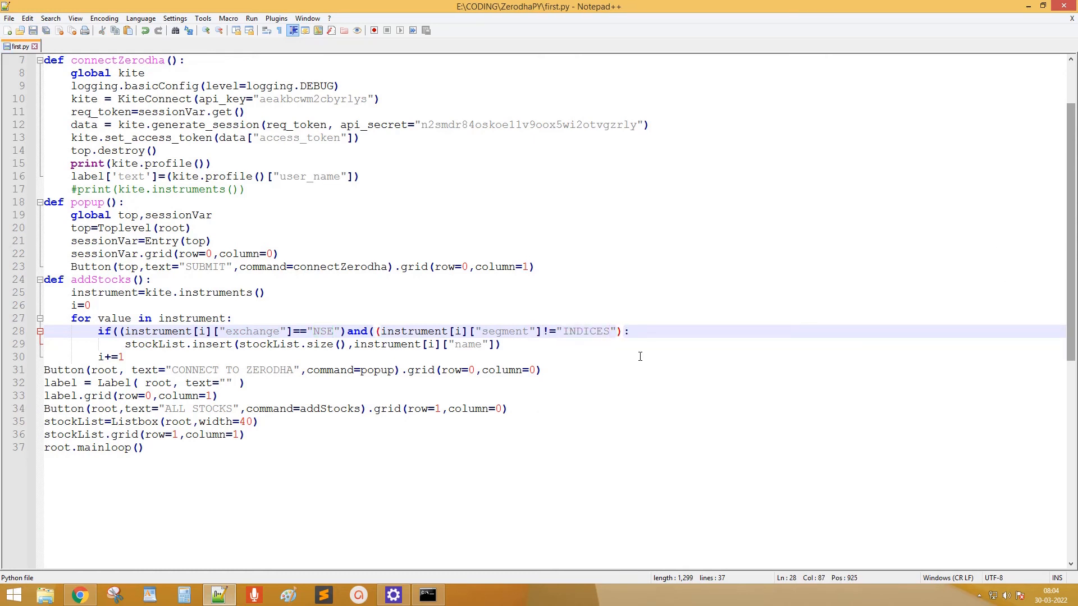
pyautogui.write(')')
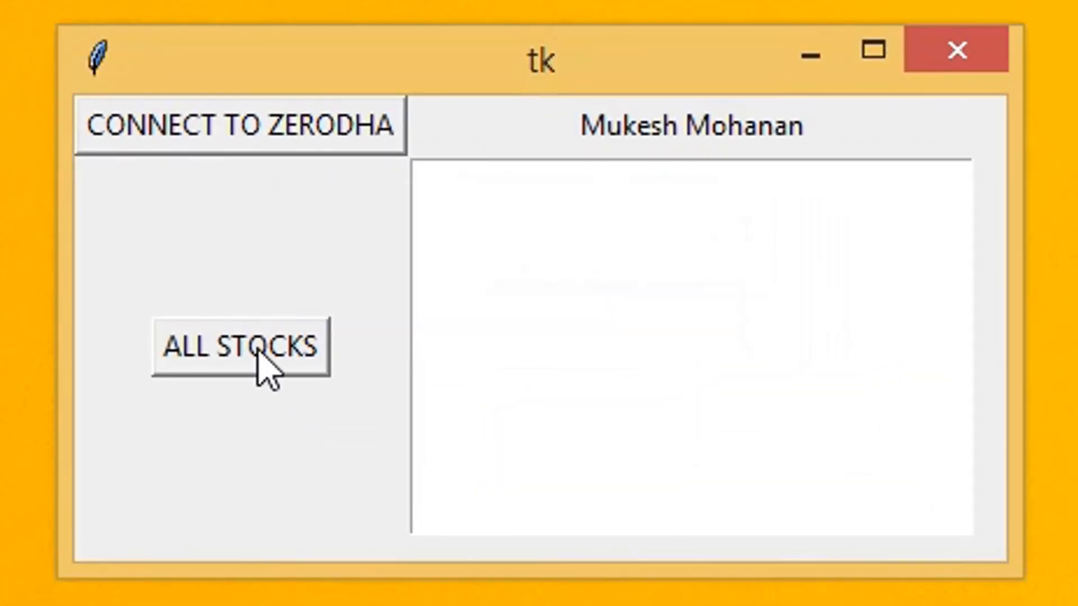
# Click ALL STOCKS and scroll through the NSE stock names, such as Ajanta Pharma and Astral
pyautogui.click(240, 346)
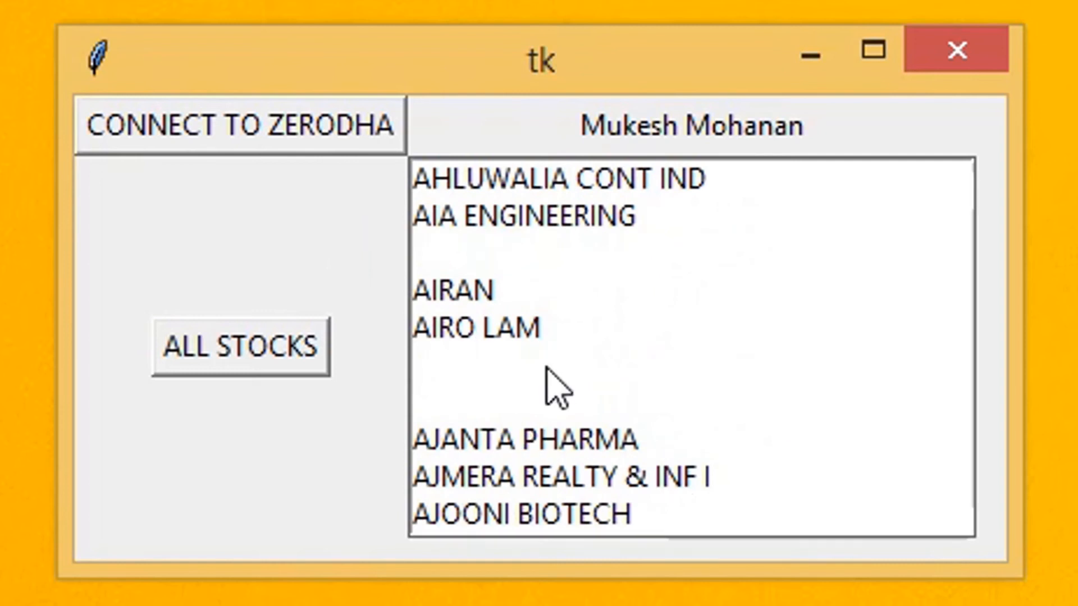
pyautogui.scroll(-3)
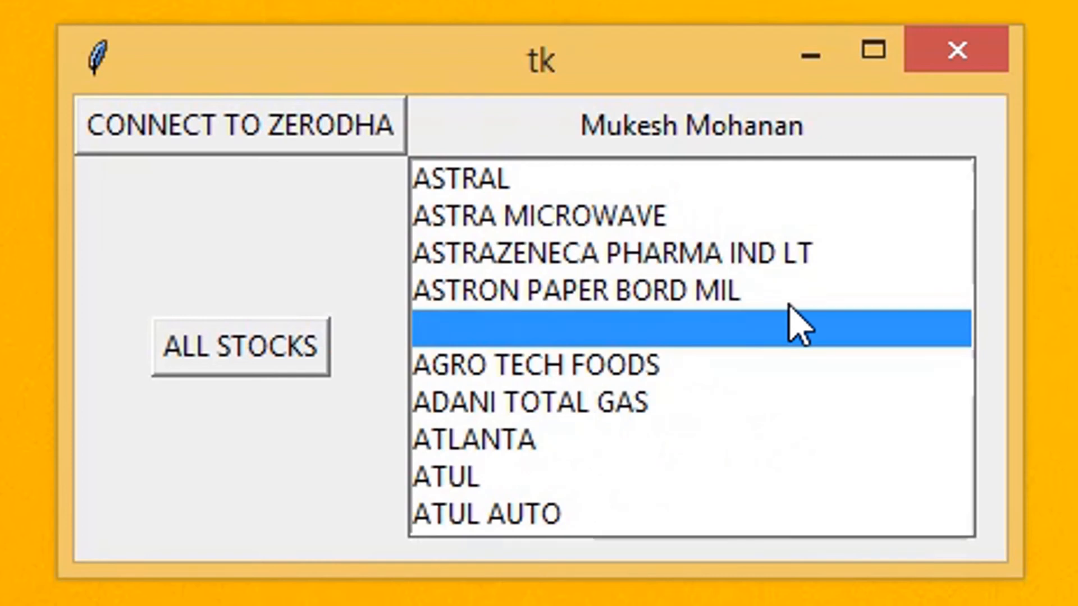
pyautogui.moveTo(955, 49)
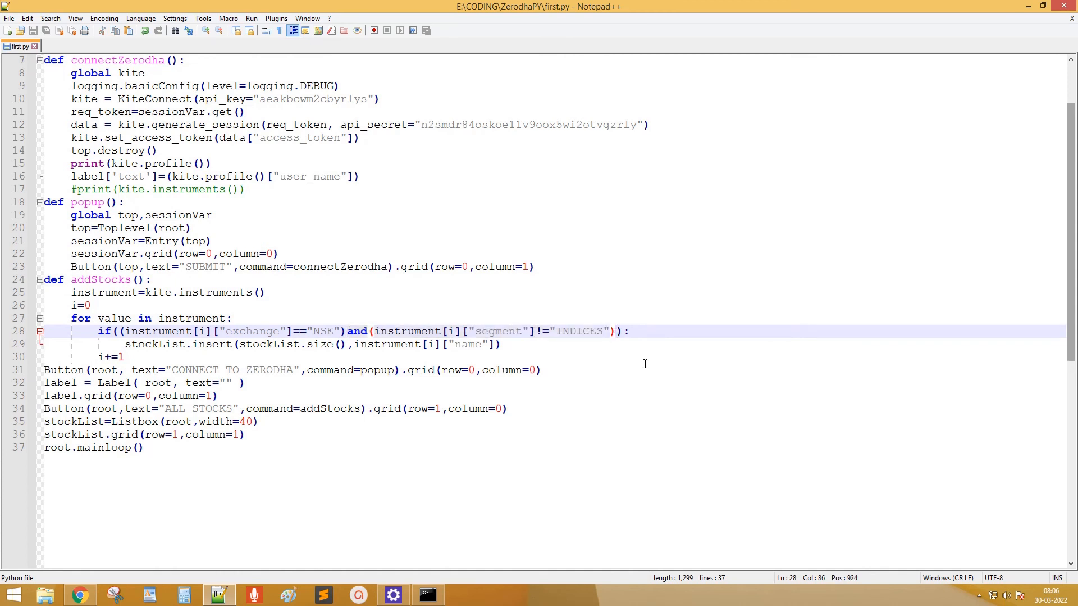
# Add a name clause to the addStocks if, copied from the segment!="INDICES" check
pyautogui.write('and(instrument[i]["segment"]!="INDICES")')
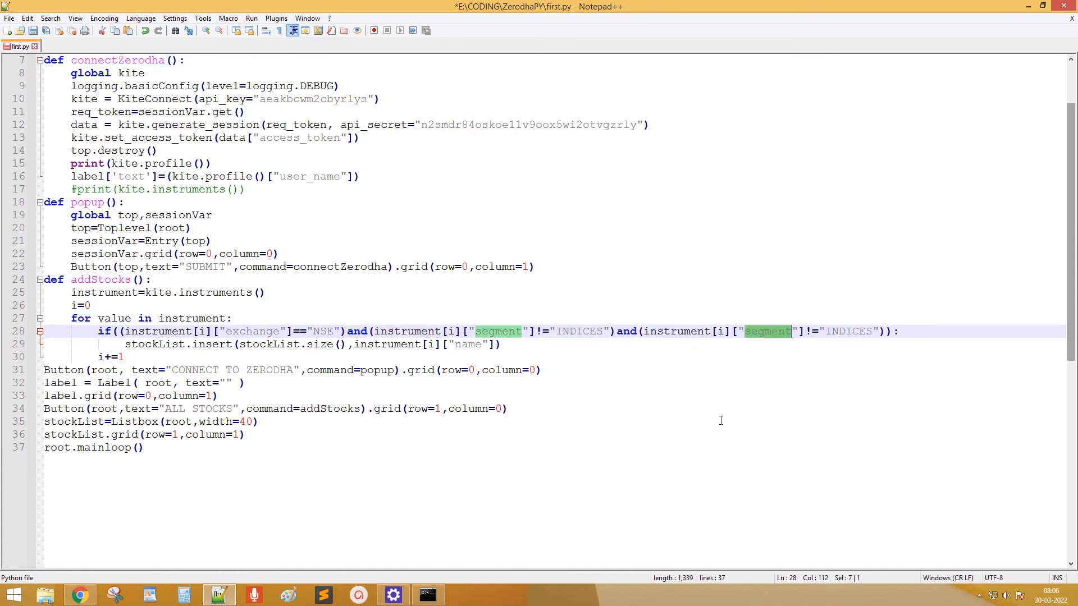
pyautogui.write('name')
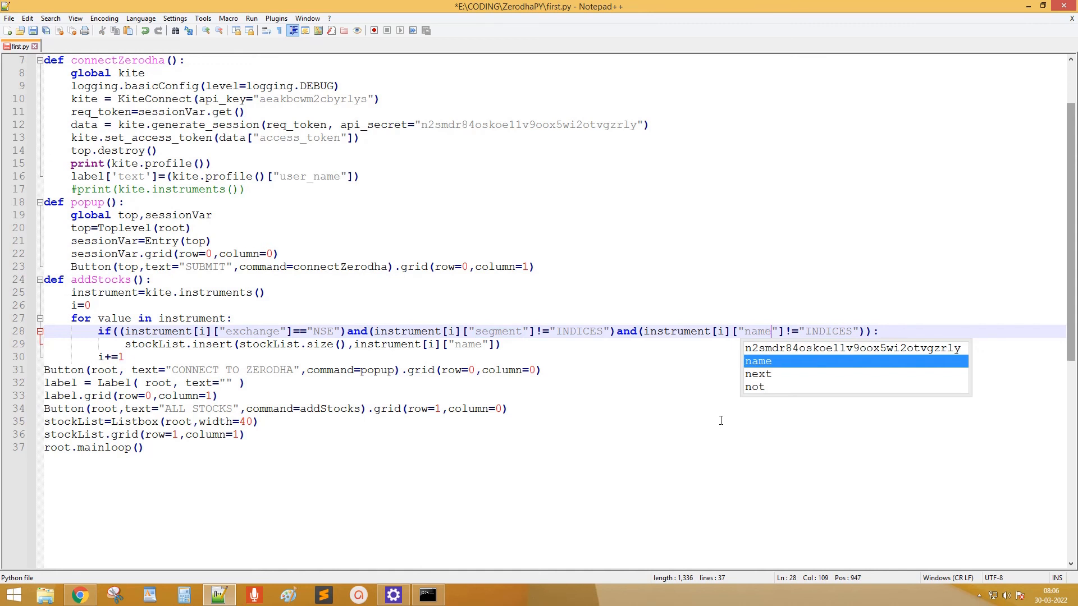
pyautogui.moveTo(809, 328)
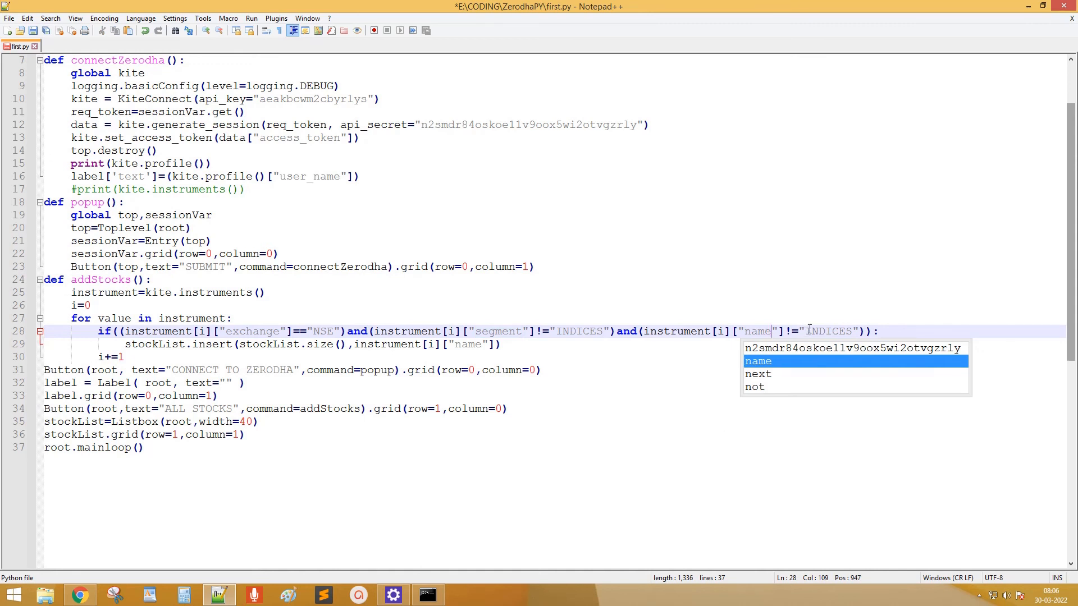
pyautogui.doubleClick(830, 331)
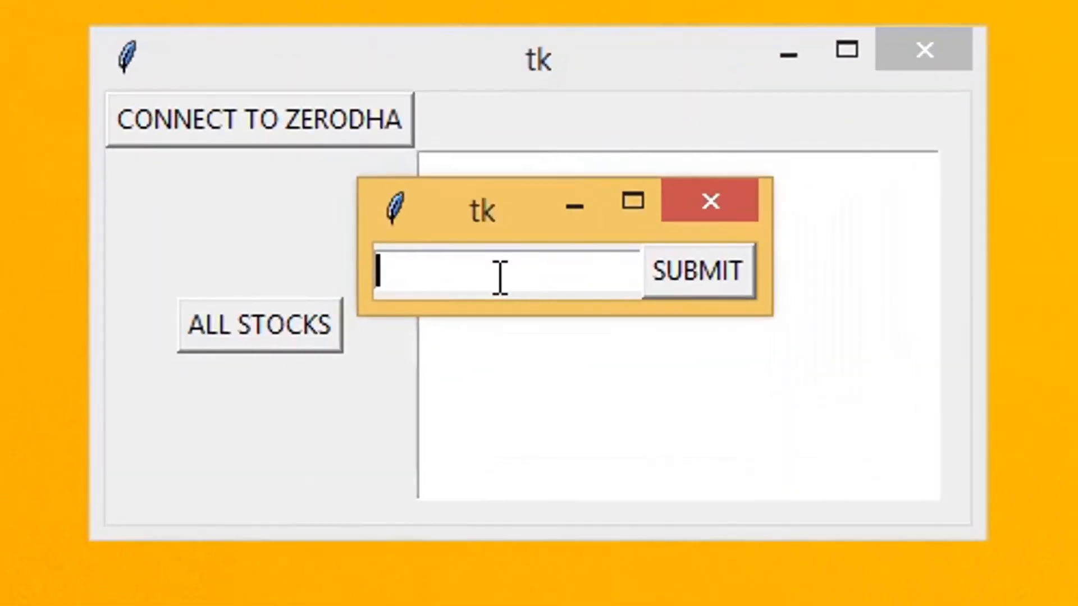
# Submit the request token, run ALL STOCKS, and scroll the blank-free NSE stock list
pyautogui.click(696, 268)
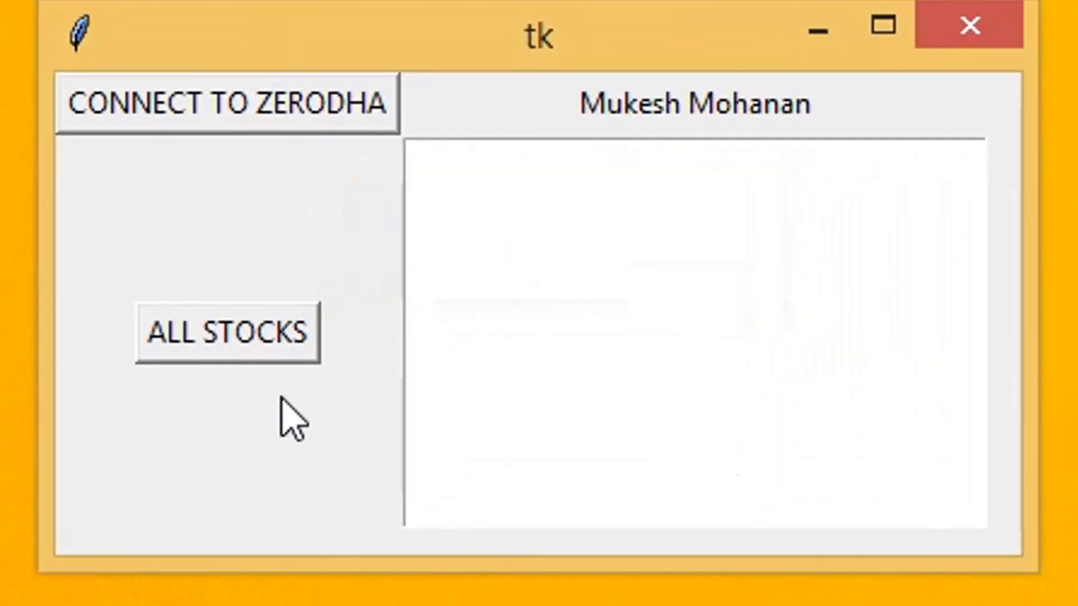
pyautogui.click(227, 333)
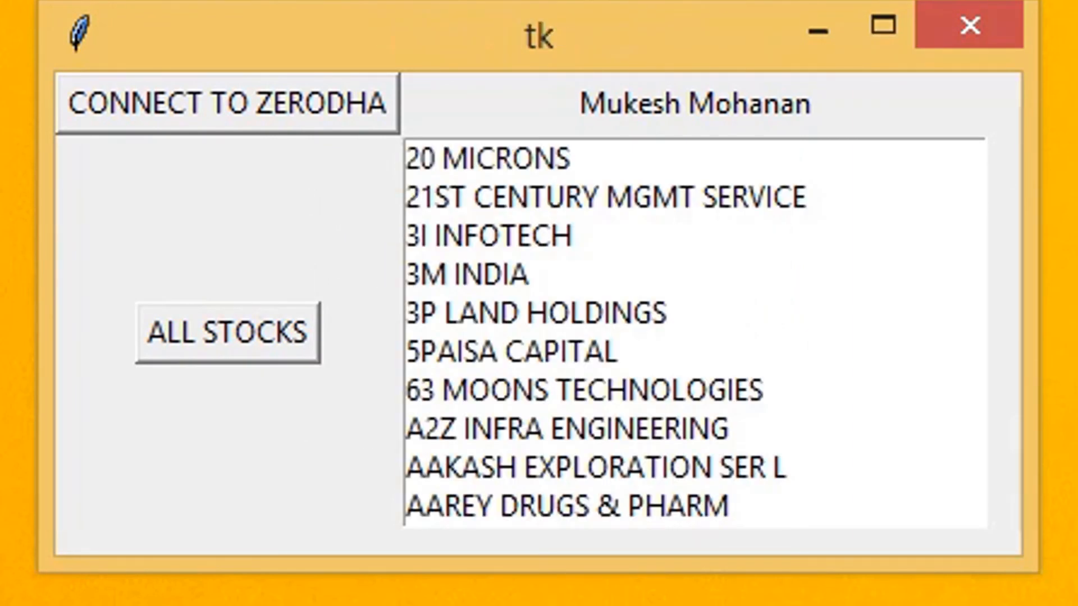
pyautogui.scroll(-3)
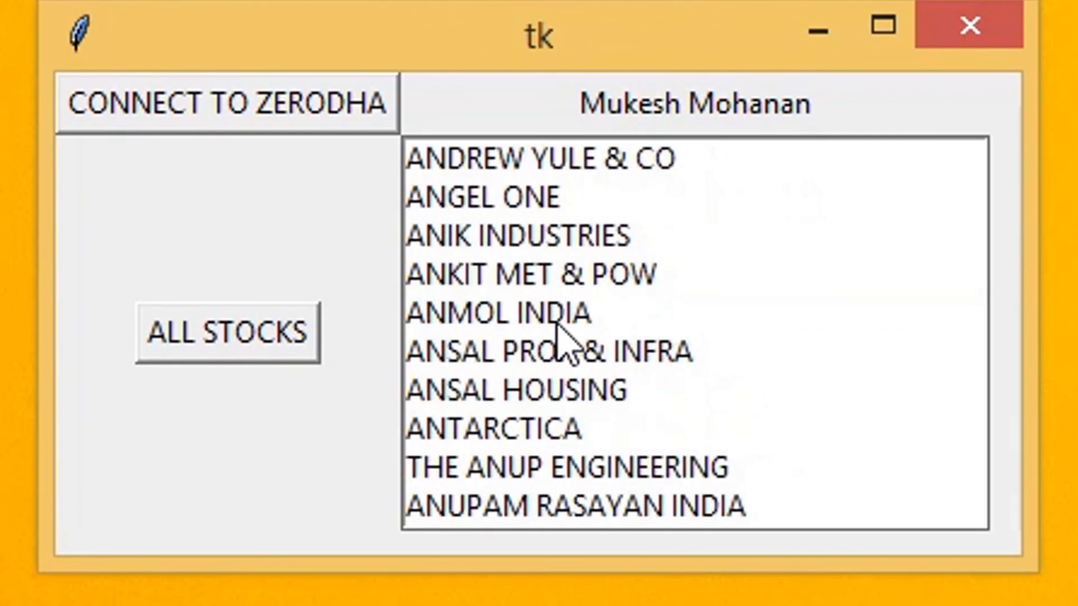